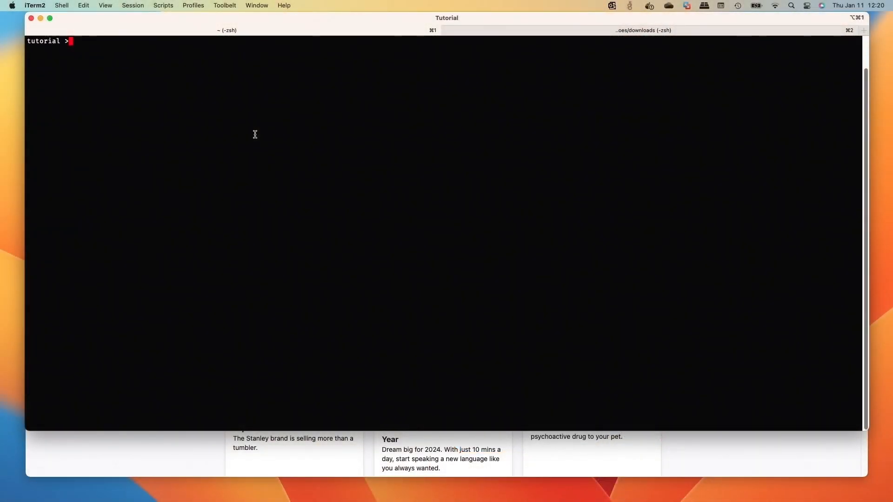
{"action": "type", "text": "ssh user@172.16.170.187"}
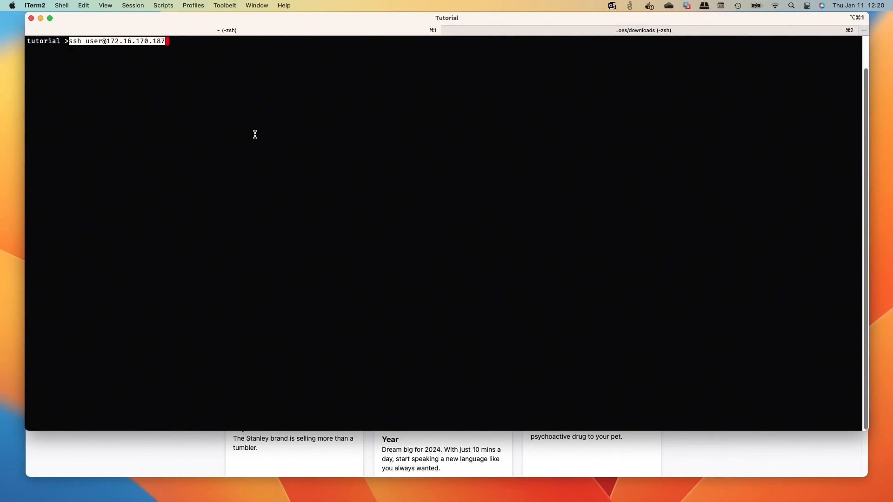
{"action": "key", "text": "Return"}
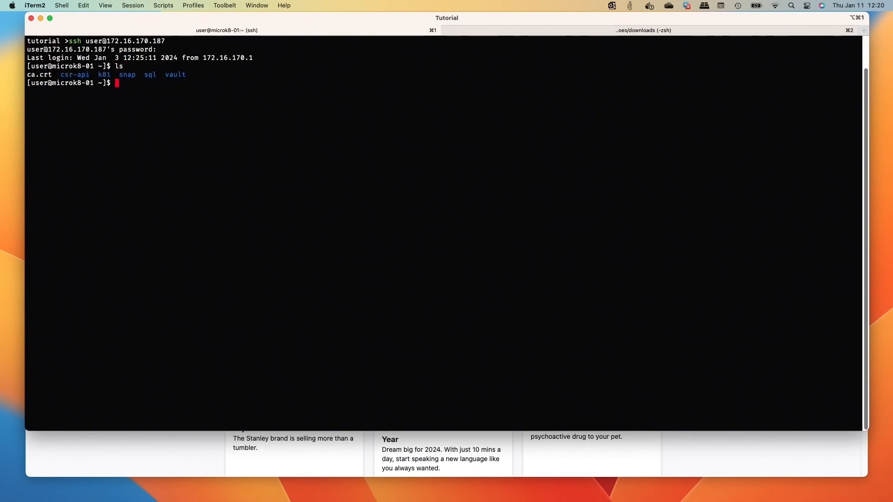
{"action": "type", "text": "mkdir c"}
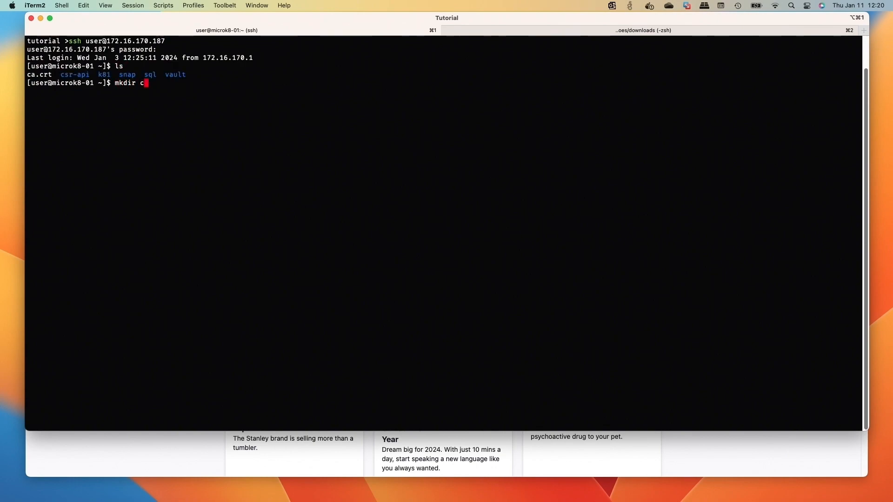
- Create a cert-manager folder, generate the cert-manager-ra-01 key and CSR, and print the CSR
{"action": "key", "text": "Return"}
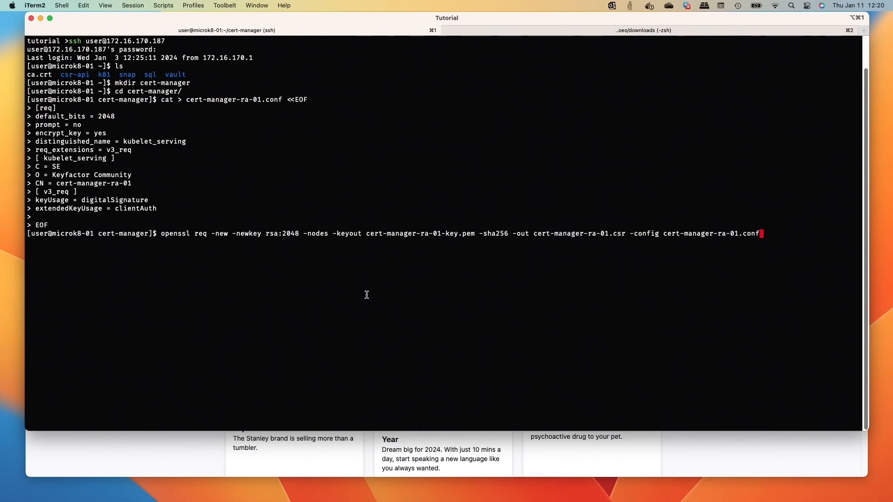
{"action": "key", "text": "Return"}
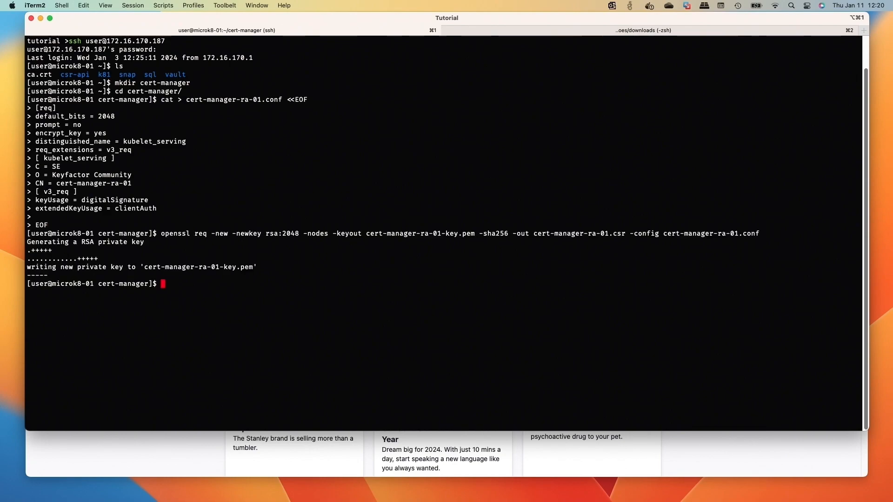
{"action": "type", "text": "cat cert-manager-ra-01.csr"}
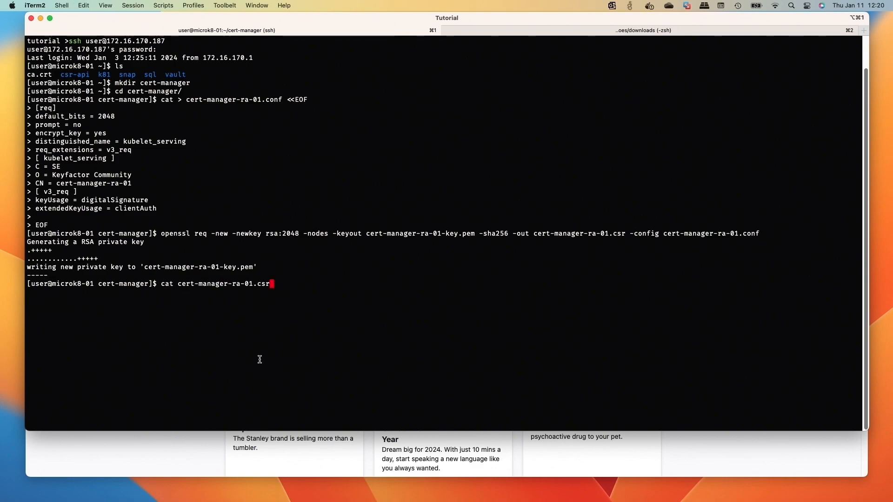
{"action": "key", "text": "Return"}
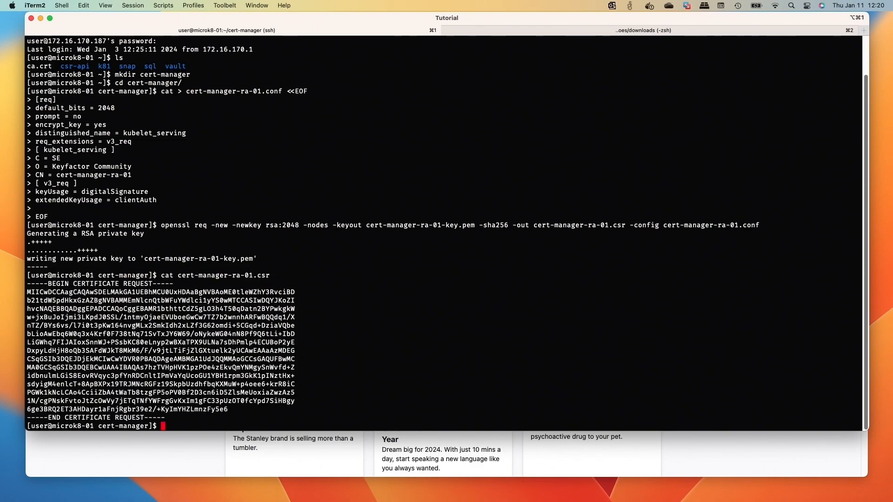
{"action": "mouse_move", "coordinate": [251, 449]}
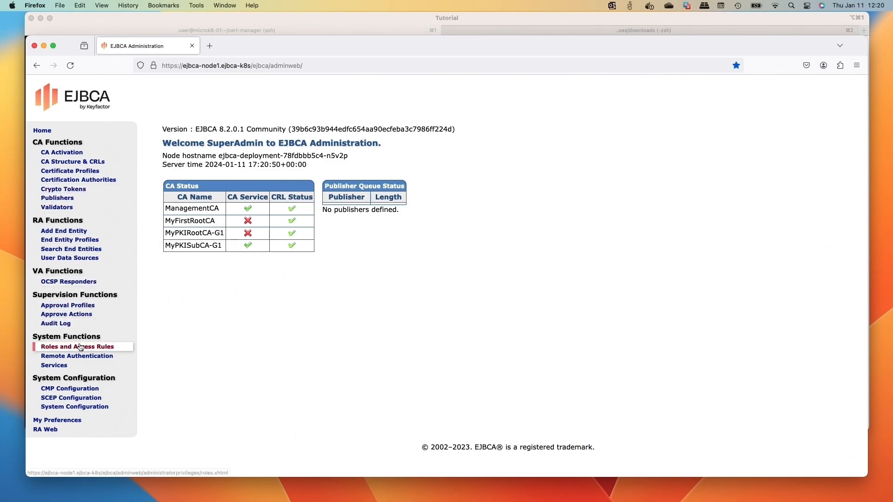
- Add a role named RA-cert-manager under Roles and Access Rules
{"action": "left_click", "coordinate": [77, 347]}
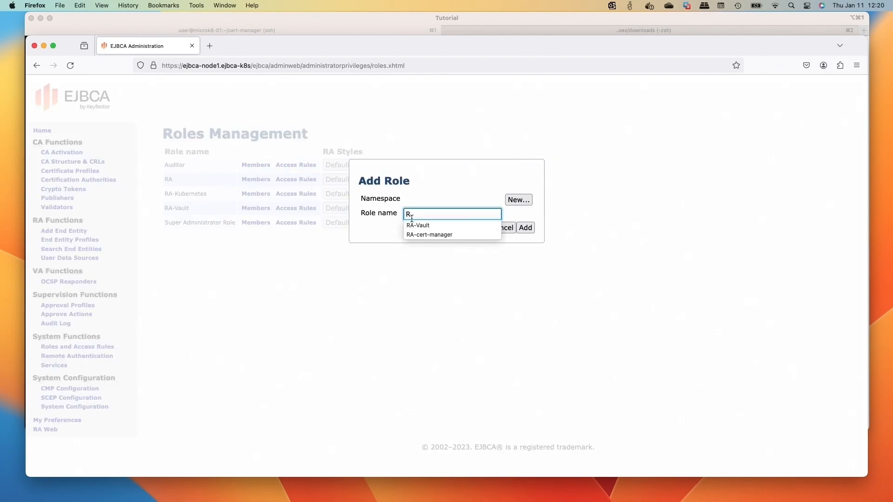
{"action": "left_click", "coordinate": [429, 235]}
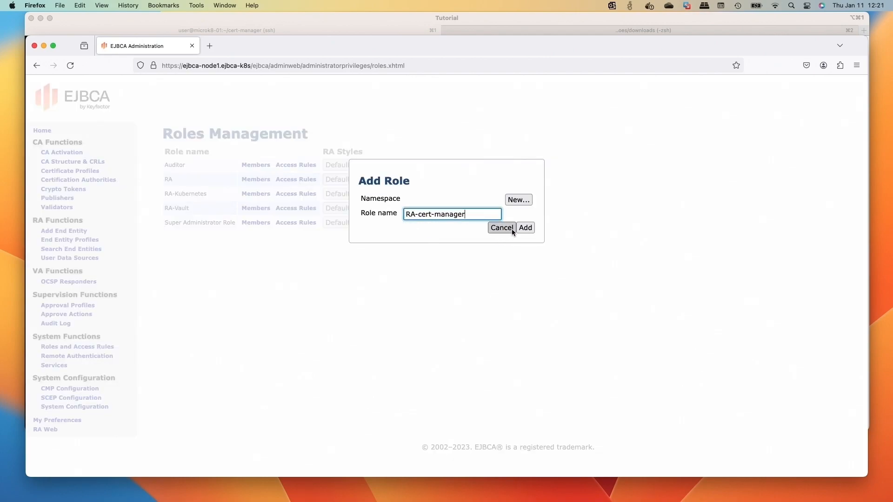
{"action": "left_click", "coordinate": [525, 227]}
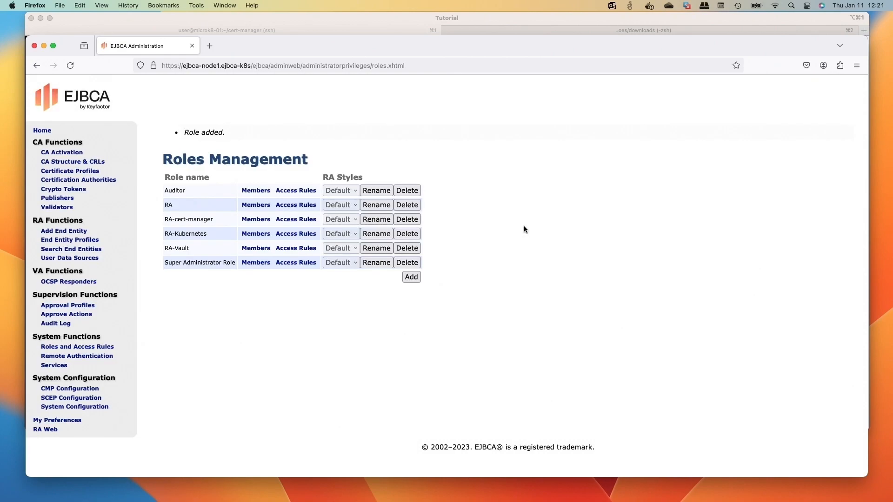
{"action": "mouse_move", "coordinate": [296, 233]}
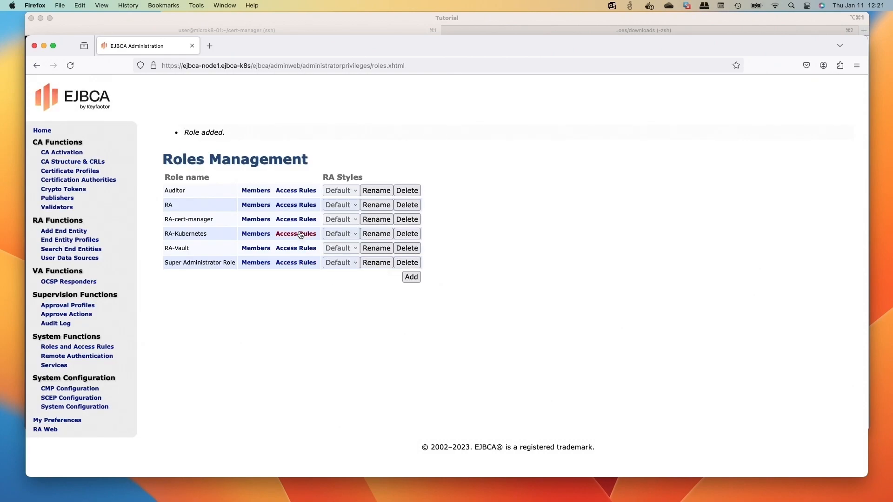
{"action": "mouse_move", "coordinate": [296, 219]}
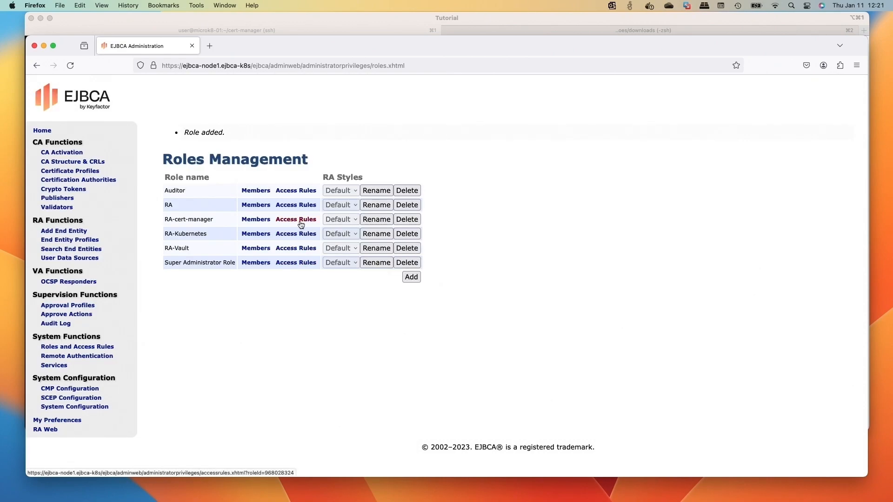
- Save RA-cert-manager access rules: RA Administrators template, MyPKISubCA-G1, TLS Client and Server profiles
{"action": "left_click", "coordinate": [296, 219]}
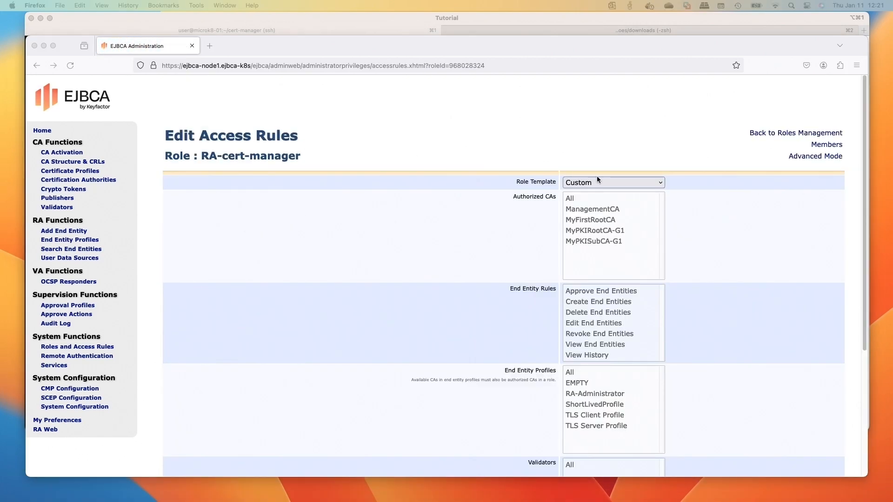
{"action": "left_click", "coordinate": [613, 182]}
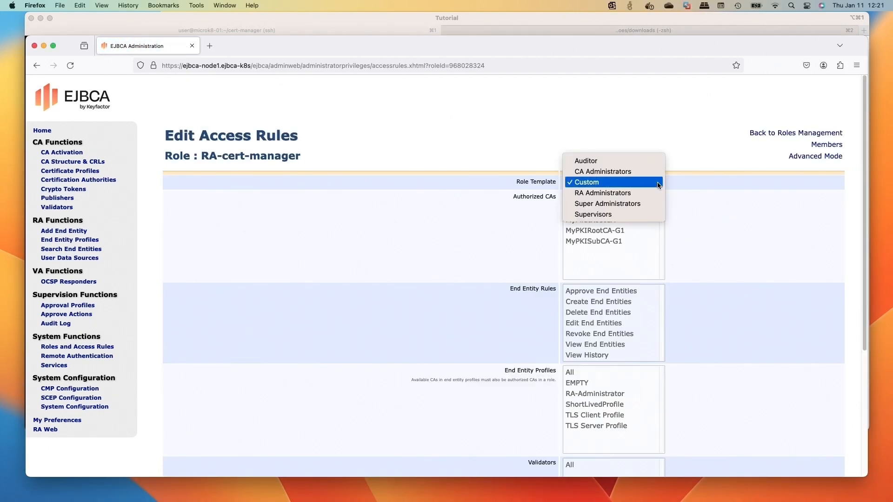
{"action": "left_click", "coordinate": [601, 193]}
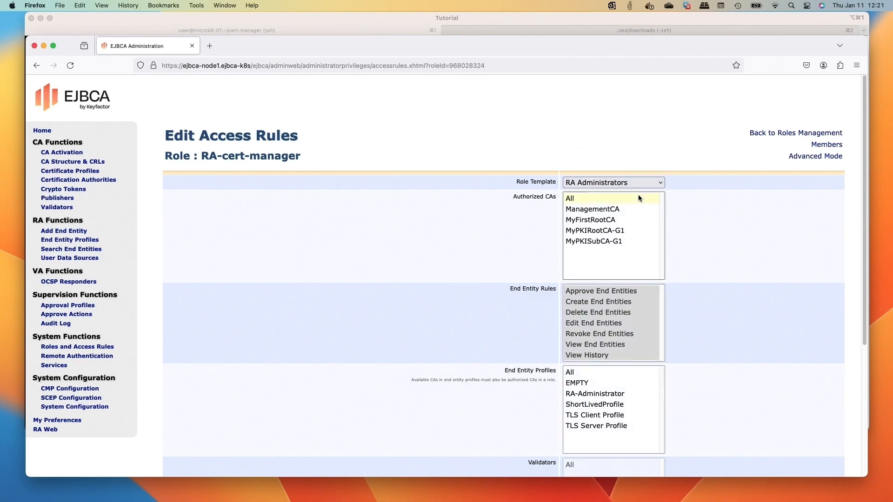
{"action": "left_click", "coordinate": [594, 241]}
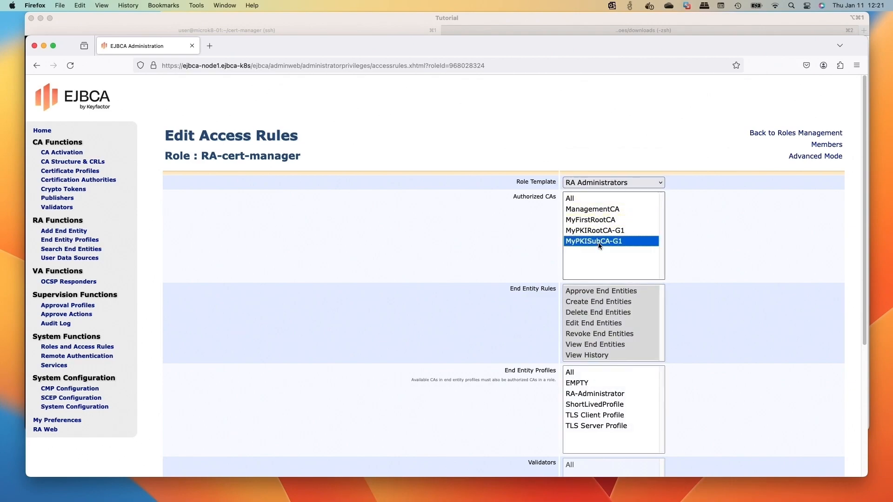
{"action": "scroll", "scroll_direction": "down", "scroll_amount": 3}
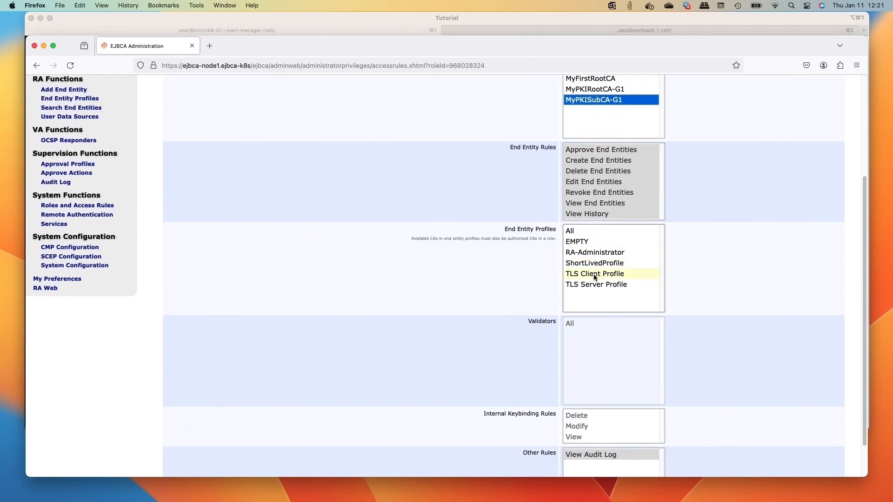
{"action": "left_click", "coordinate": [594, 274]}
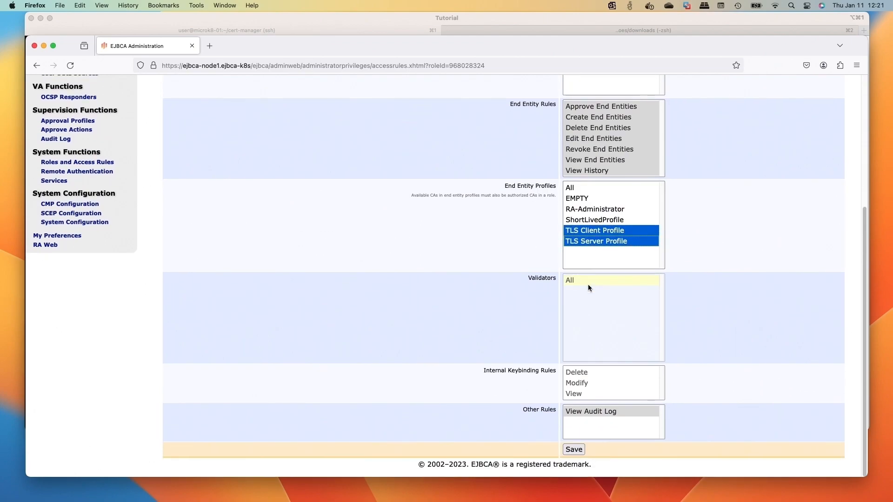
{"action": "left_click", "coordinate": [573, 449]}
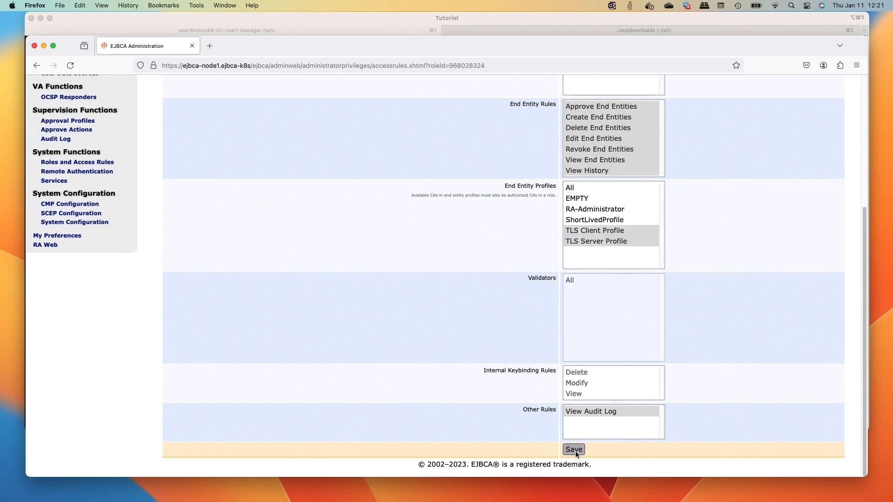
{"action": "scroll", "scroll_direction": "up", "scroll_amount": 3}
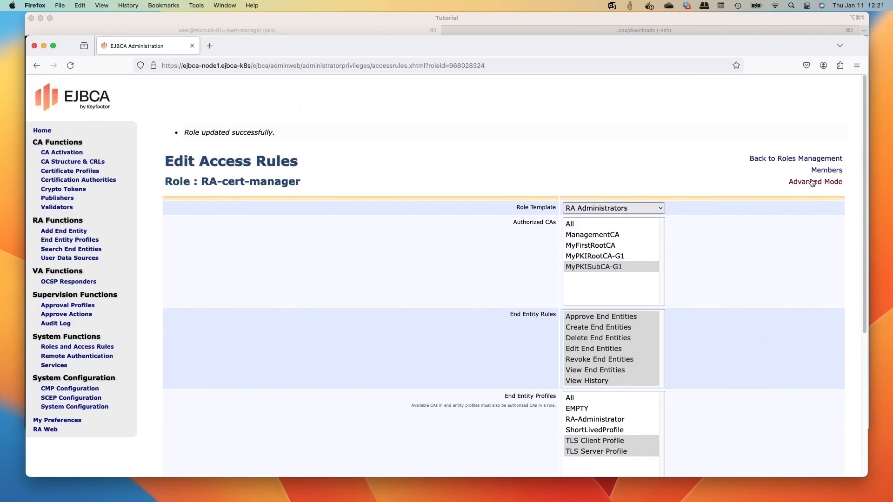
- Add member cert-manager-ra-01, matched by X509 Common name with ManagementCA, to RA-cert-manager
{"action": "left_click", "coordinate": [826, 169]}
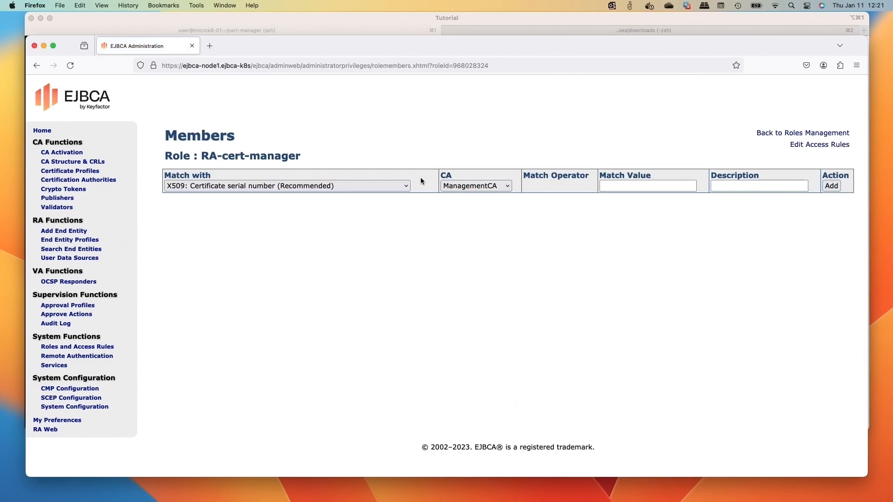
{"action": "left_click", "coordinate": [286, 186]}
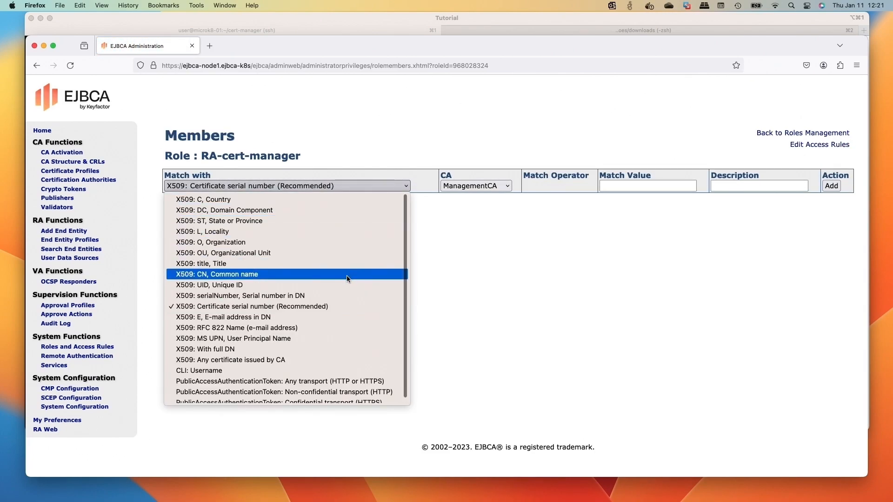
{"action": "left_click", "coordinate": [216, 274]}
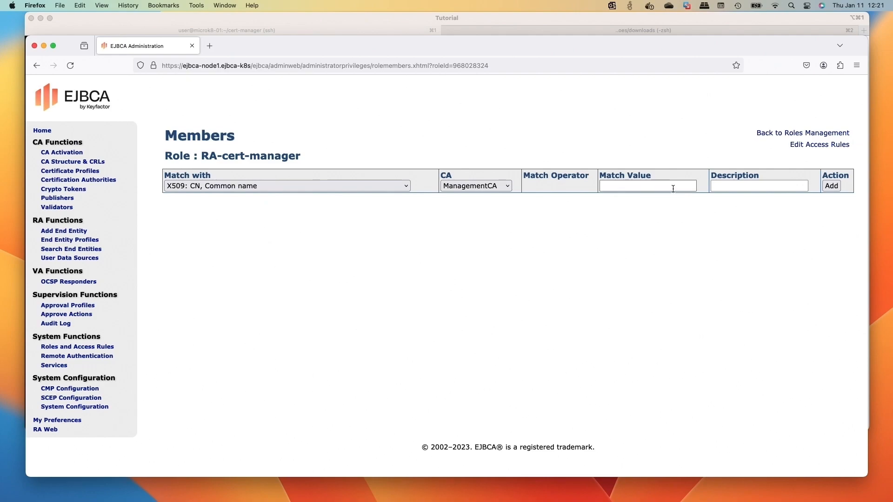
{"action": "left_click", "coordinate": [648, 186]}
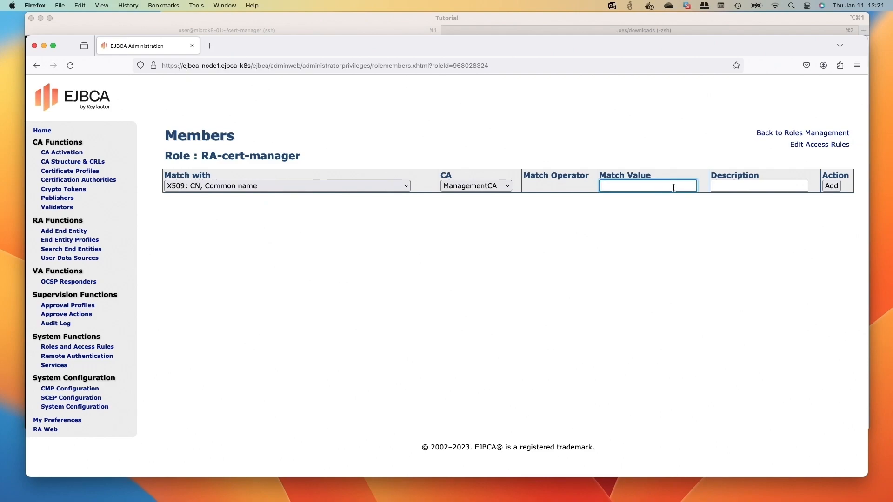
{"action": "type", "text": "c"}
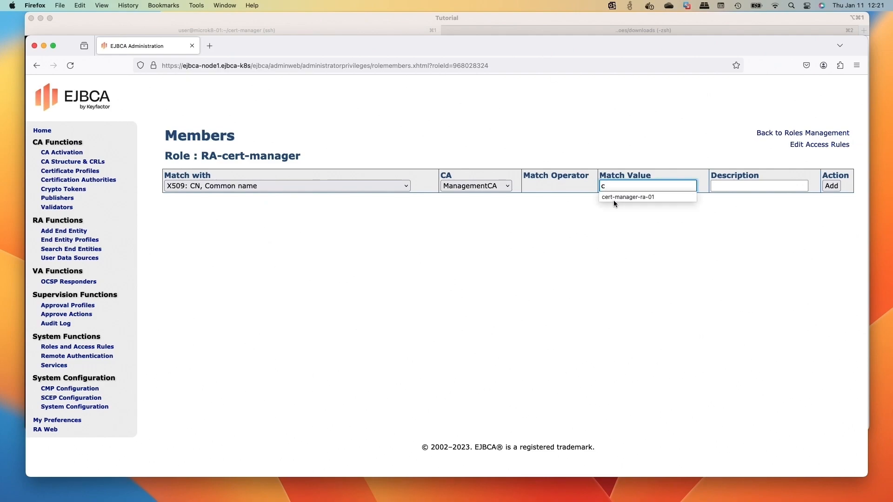
{"action": "left_click", "coordinate": [627, 196]}
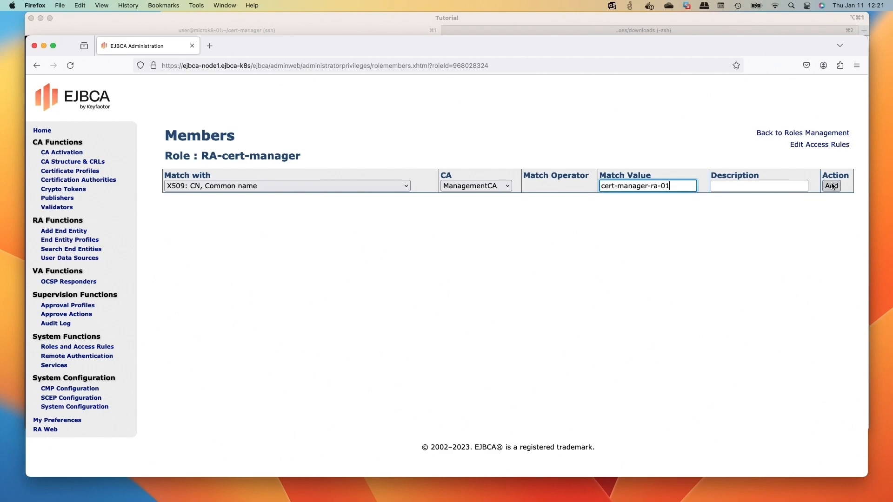
{"action": "left_click", "coordinate": [832, 186]}
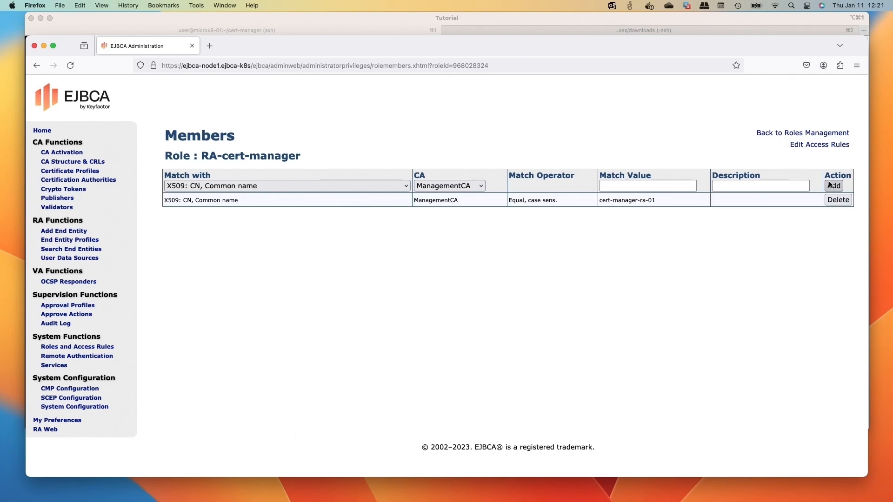
{"action": "mouse_move", "coordinate": [815, 175]}
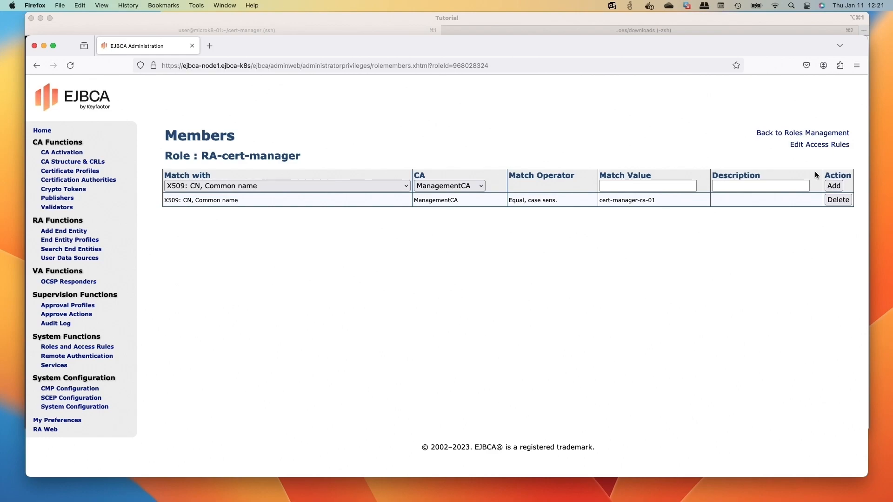
{"action": "mouse_move", "coordinate": [51, 429]}
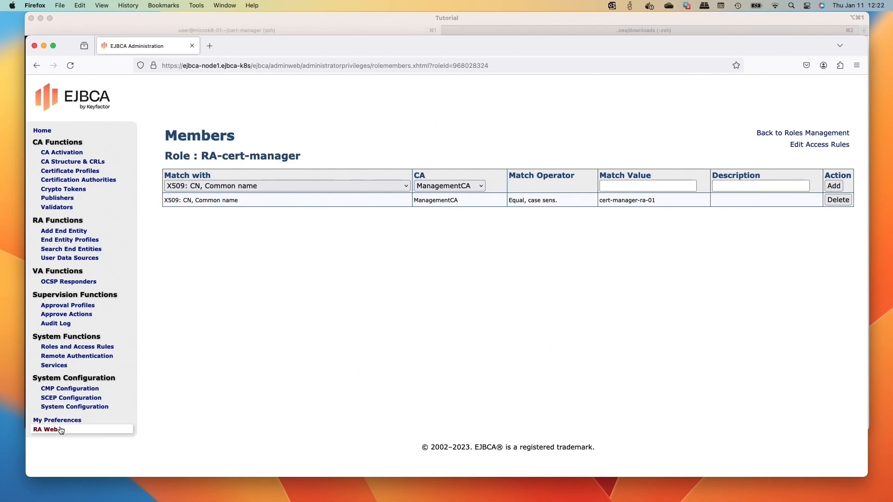
- Fill in an RA-Administrator request in RA Web from the CSR, username cert-manager-ra-01
{"action": "left_click", "coordinate": [45, 430]}
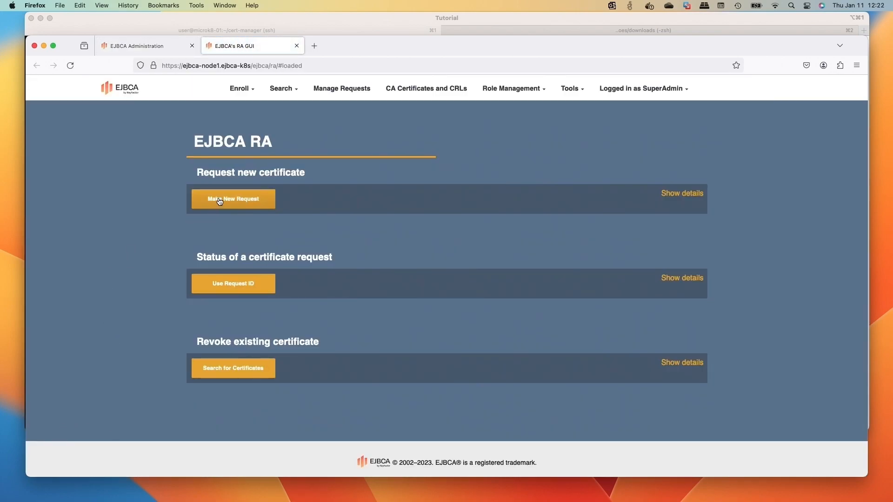
{"action": "left_click", "coordinate": [232, 199]}
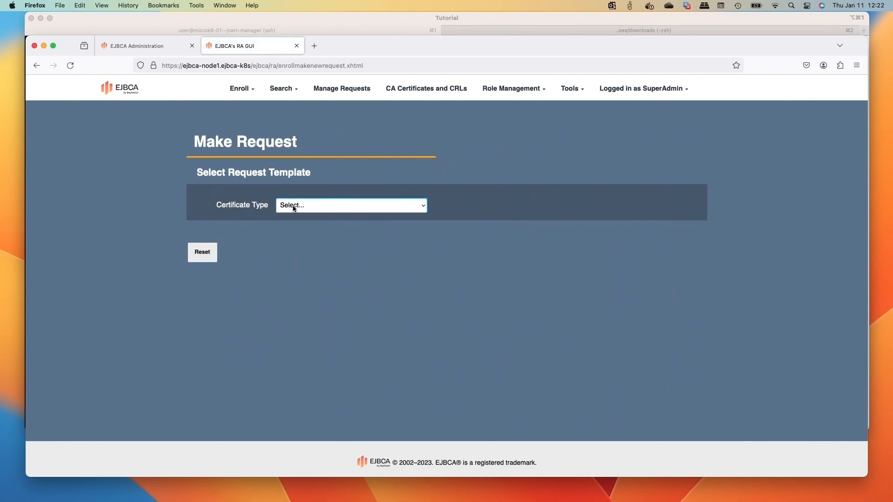
{"action": "left_click", "coordinate": [350, 205]}
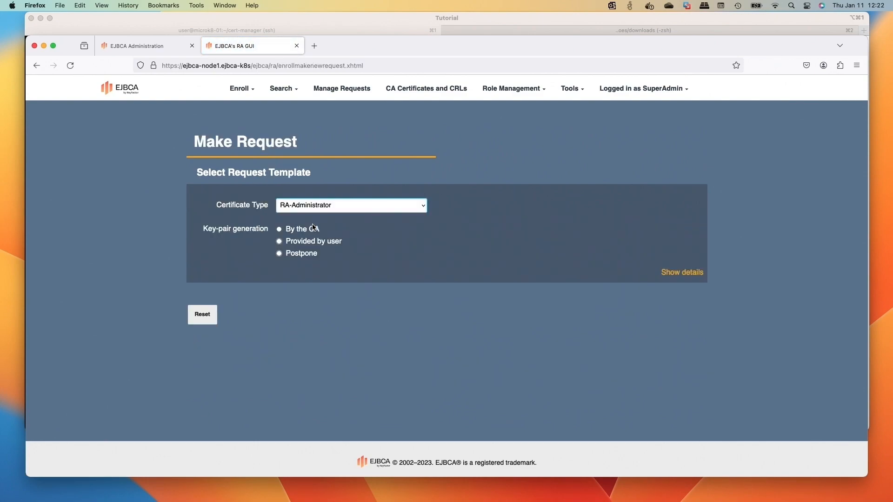
{"action": "left_click", "coordinate": [276, 241]}
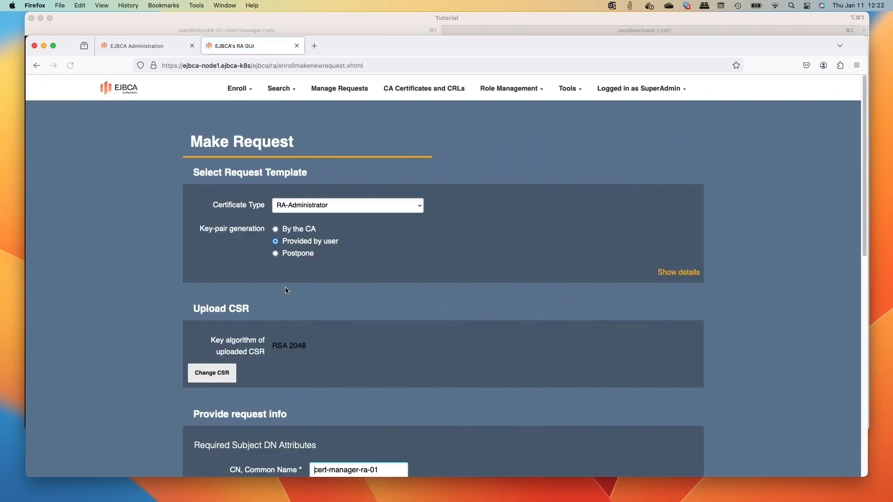
{"action": "scroll", "scroll_direction": "down", "scroll_amount": 3}
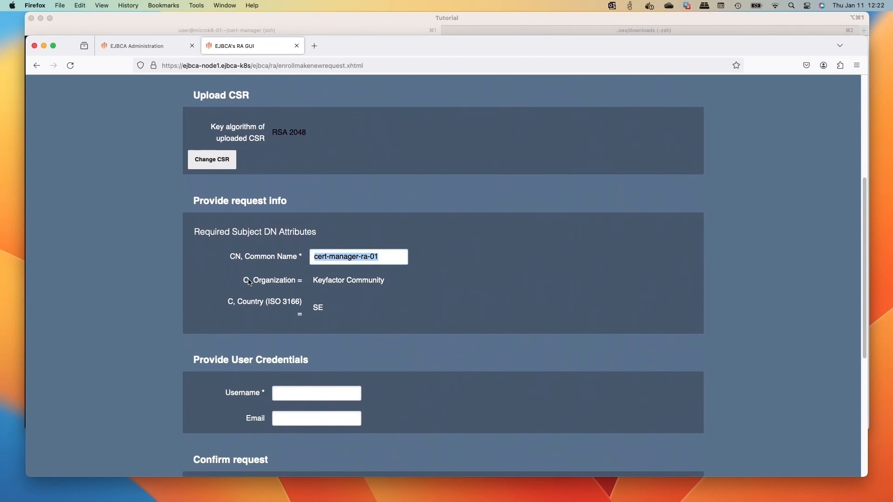
{"action": "type", "text": "cert-manager-ra-01"}
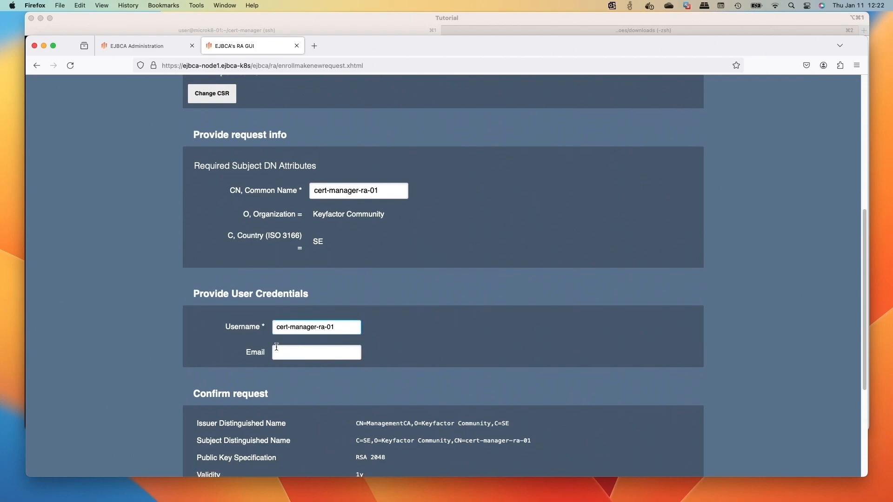
{"action": "scroll", "scroll_direction": "down", "scroll_amount": 3}
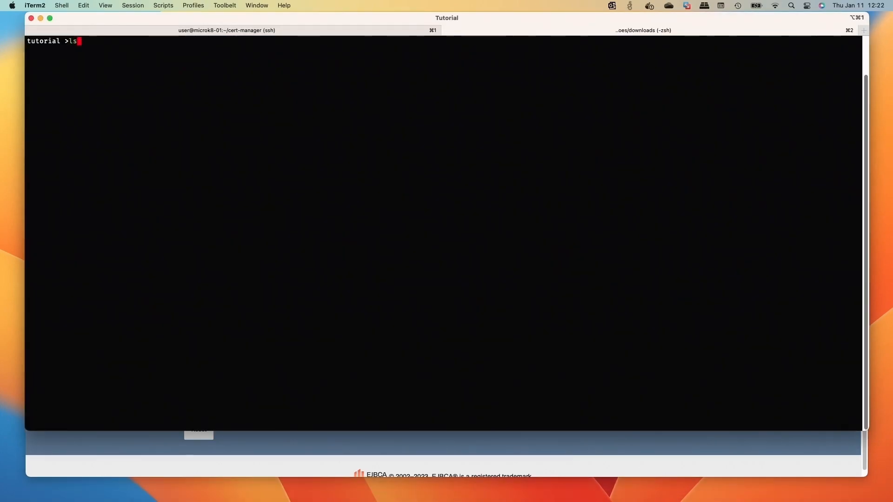
- Copy cert-manager-ra-01.pem by scp to ~/cert-manager/cert-manager-ra-01.crt on 172.16.170.187
{"action": "key", "text": "Return"}
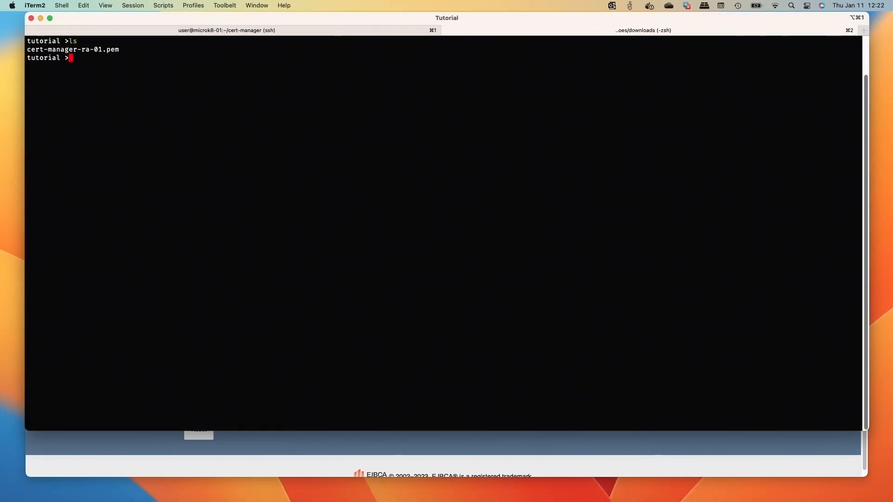
{"action": "type", "text": "scp cert-manager-ra-01.pem user@172.16.170.187:~/cert-manager/cert-manager-ra-01.crt"}
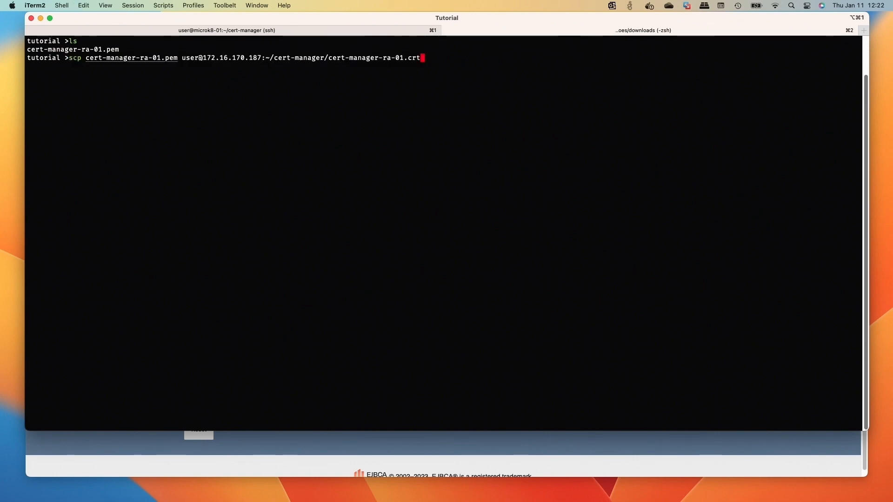
{"action": "key", "text": "Return"}
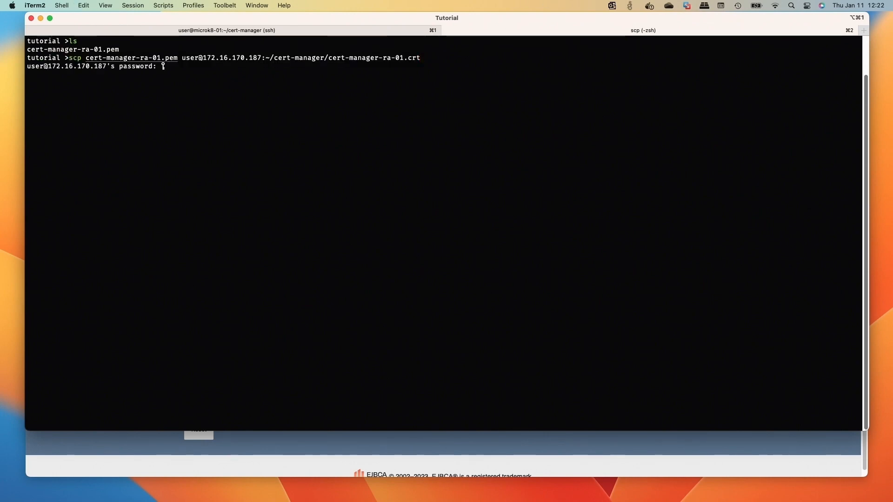
{"action": "key", "text": "Return"}
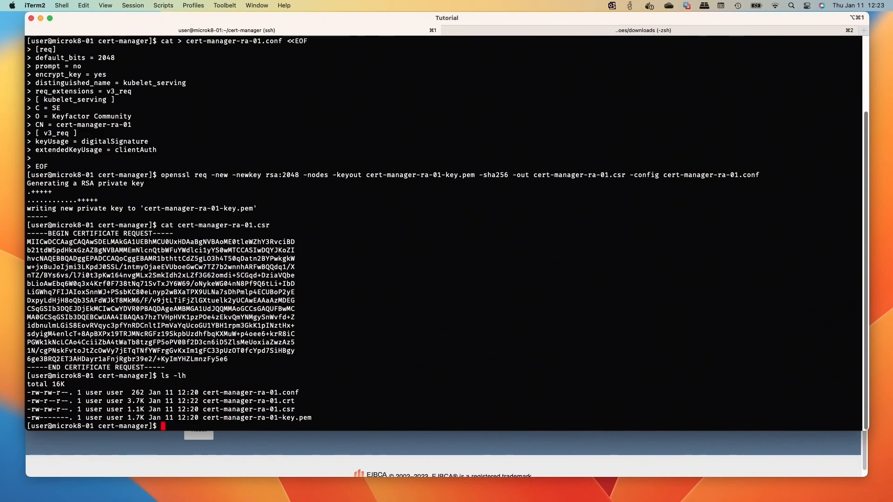
- Print the certificate chain in cert-manager-ra-01.crt with cat
{"action": "type", "text": "ca"}
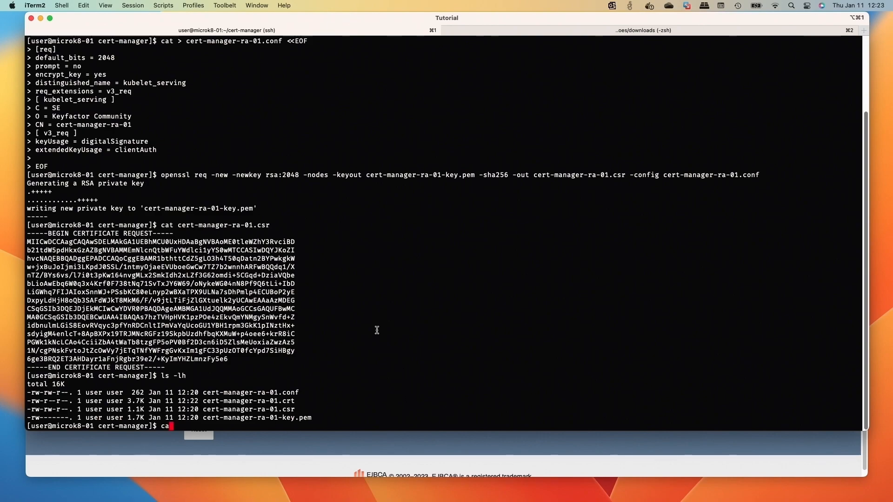
{"action": "type", "text": "t"}
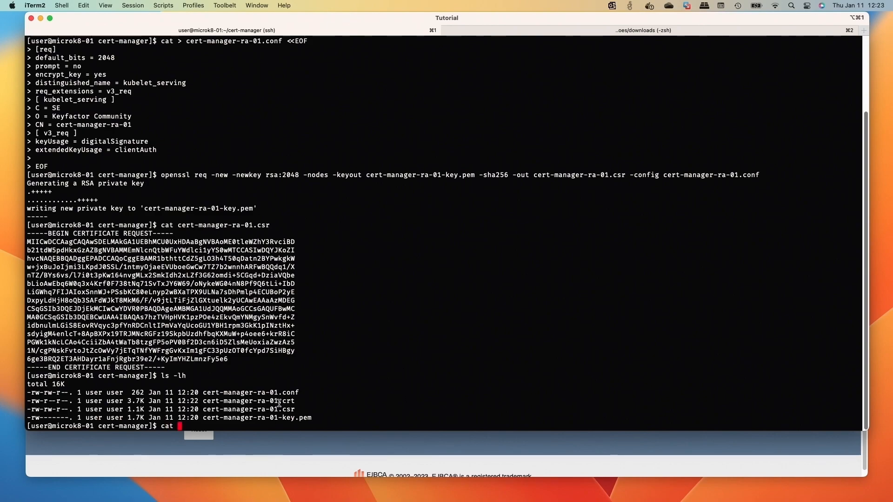
{"action": "key", "text": "Return"}
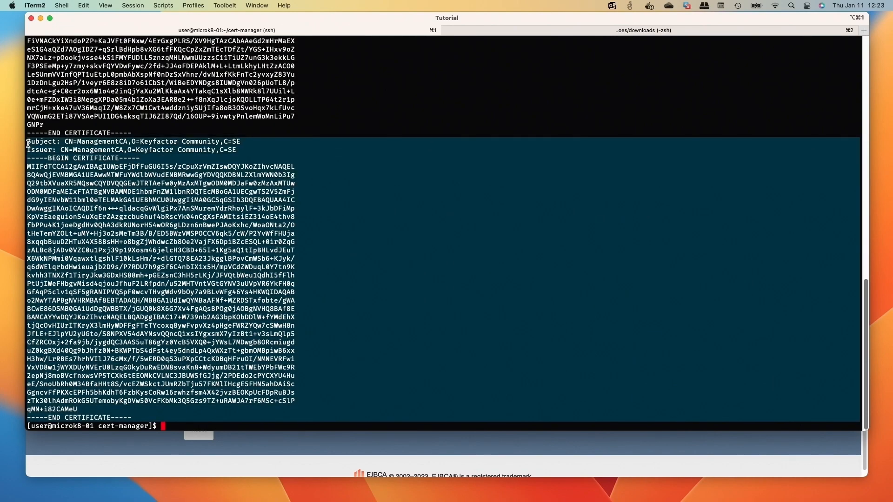
- Edit ManagementCA.crt in vim to hold the ManagementCA certificate
{"action": "type", "text": "v"}
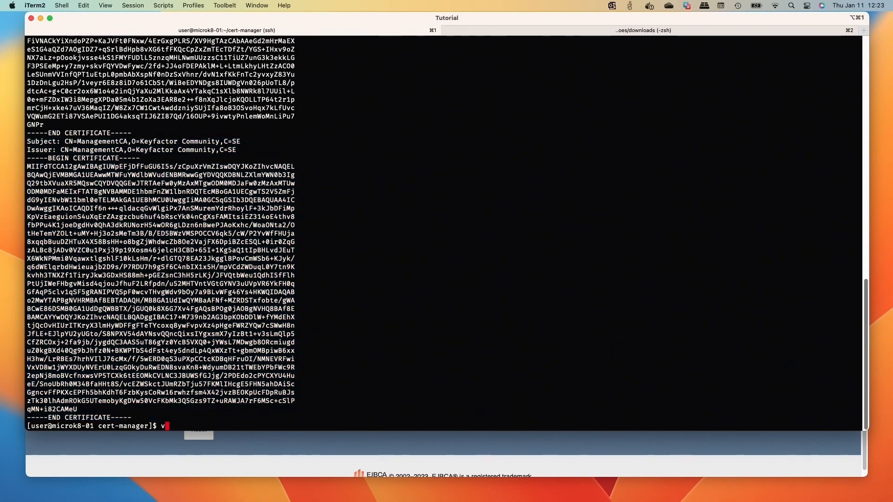
{"action": "type", "text": "im ManagementCA.cr"}
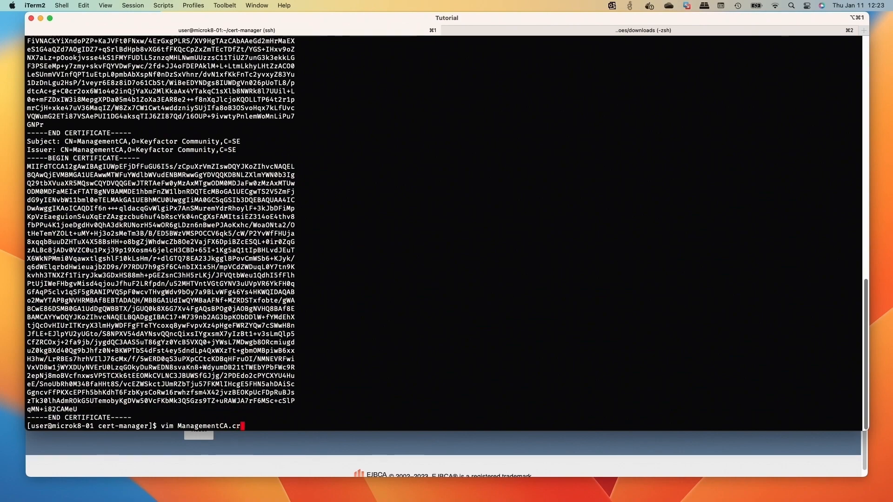
{"action": "key", "text": "Return"}
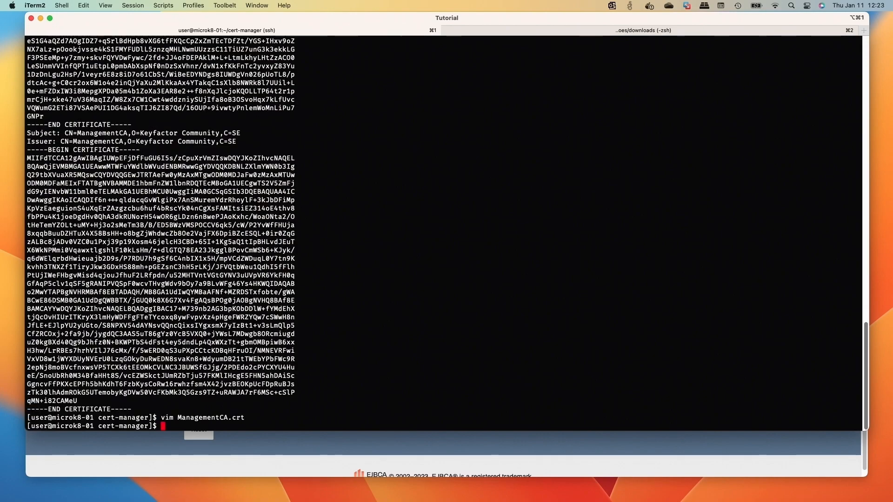
- Create the ejbca-cert-manager namespace and secrets, then add and update the jetstack Helm repo
{"action": "type", "text": "kubectl create namespace ejbca-cert-manager"}
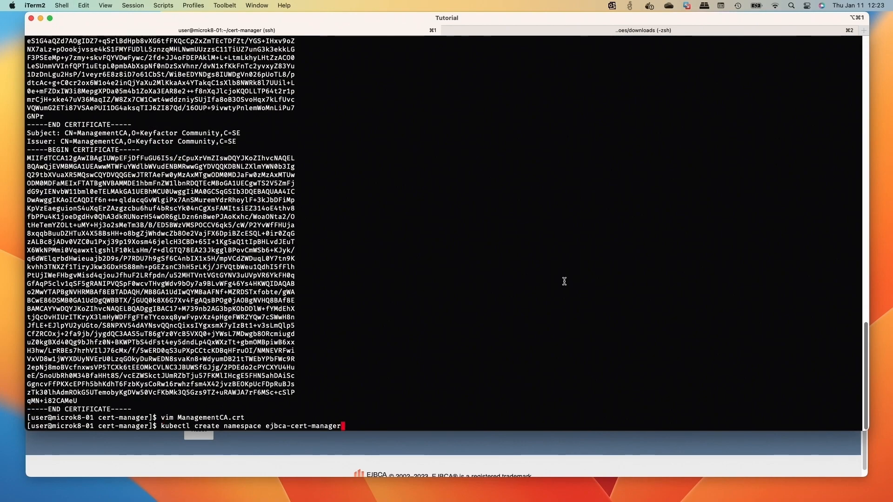
{"action": "key", "text": "Return"}
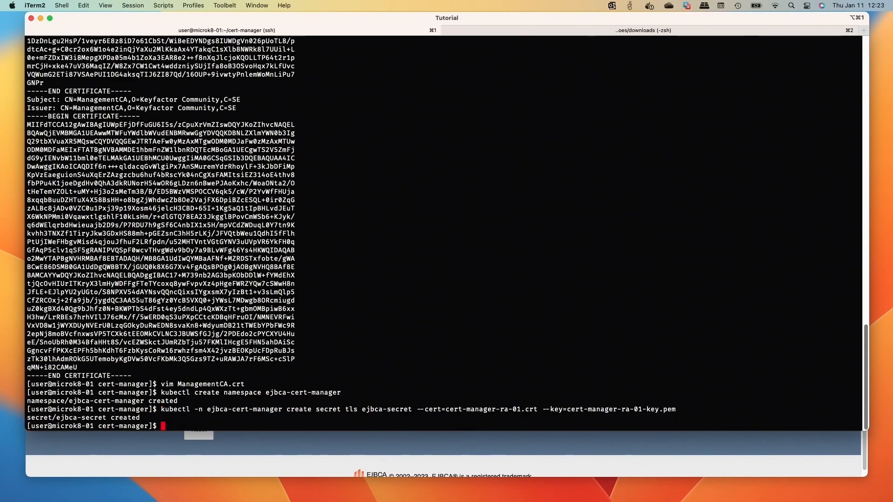
{"action": "type", "text": "kubectl -n ejbca-cert-manager create secret generic ejbca-ca-secret --from-file=ca.crt=ManagementCA.crt"}
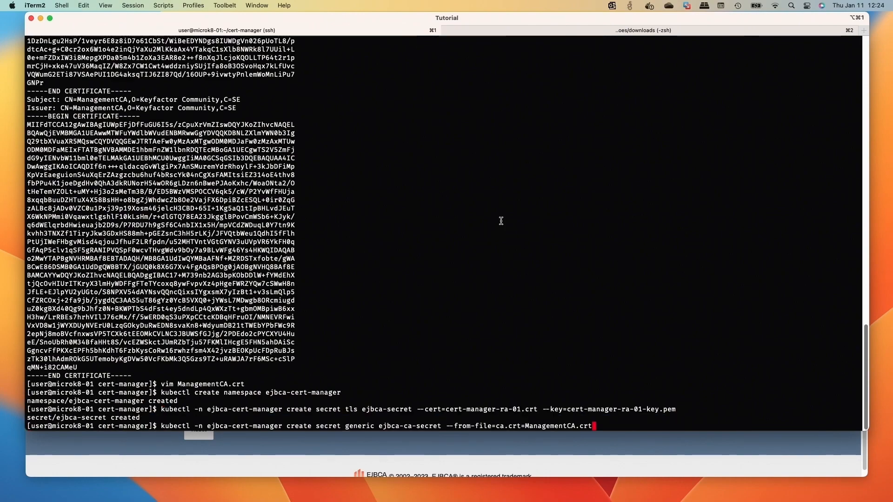
{"action": "key", "text": "Return"}
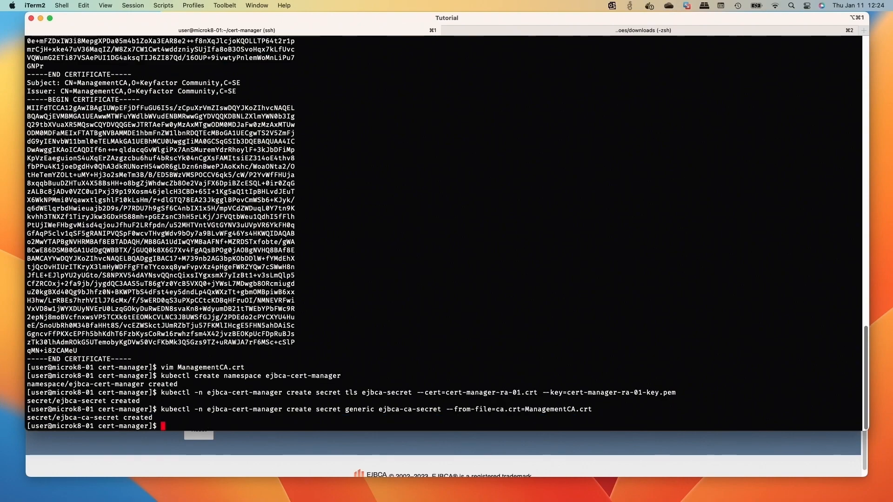
{"action": "mouse_move", "coordinate": [436, 337]}
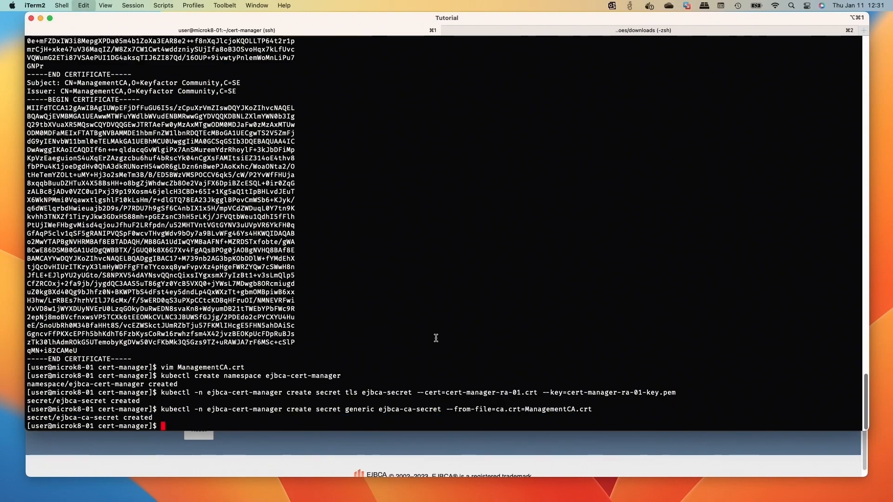
{"action": "key", "text": "Return"}
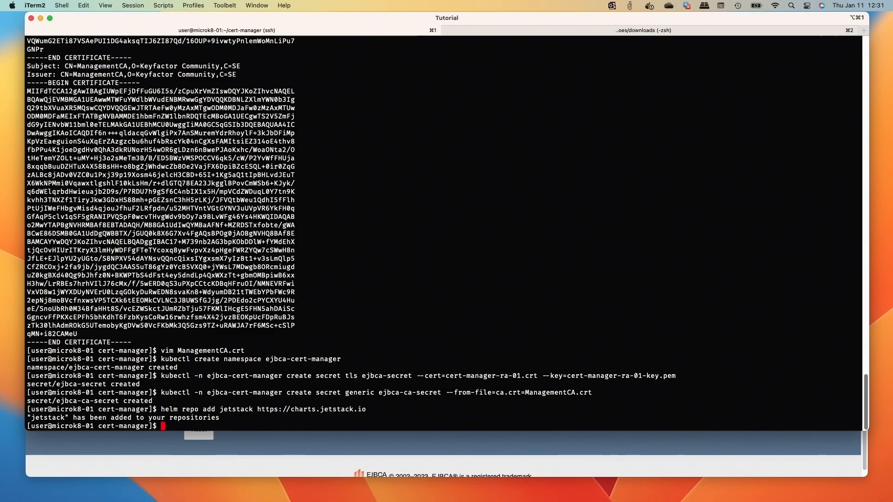
{"action": "type", "text": "helm repo update"}
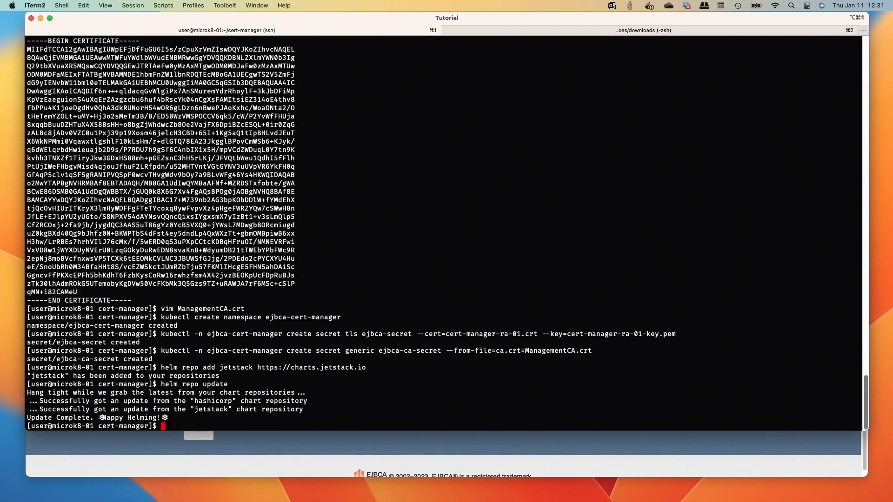
- Install cert-manager v1.13.3 CRDs and chart, then add the EJBCA issuer Helm repository
{"action": "type", "text": "kubectl apply -f https://github.com/cert-manager/cert-manager/releases/download/v1.13.3/cert-manager.crds.yaml"}
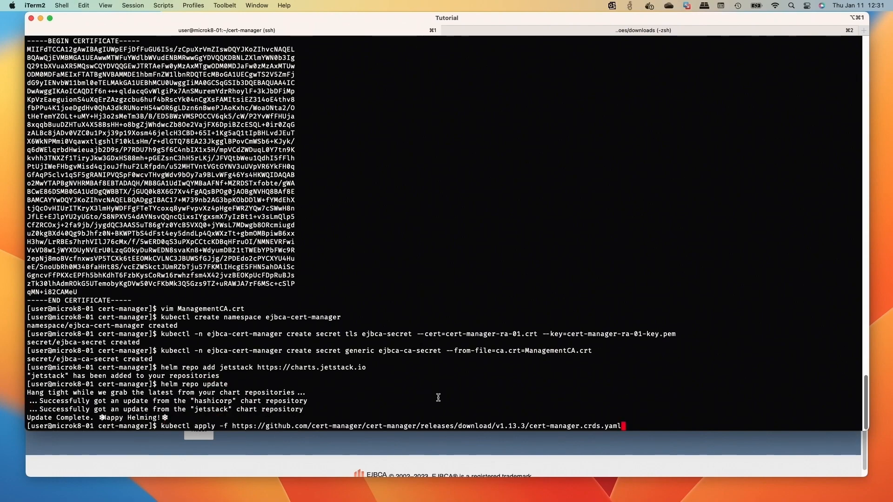
{"action": "key", "text": "Return"}
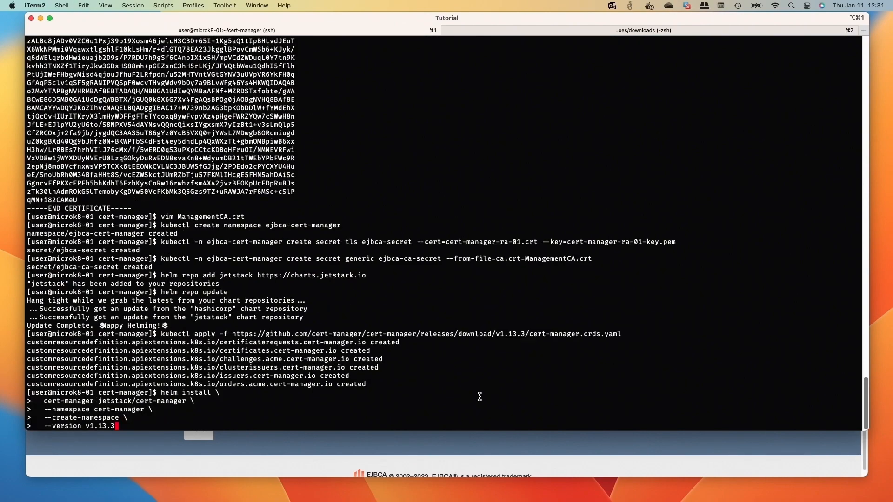
{"action": "key", "text": "Return"}
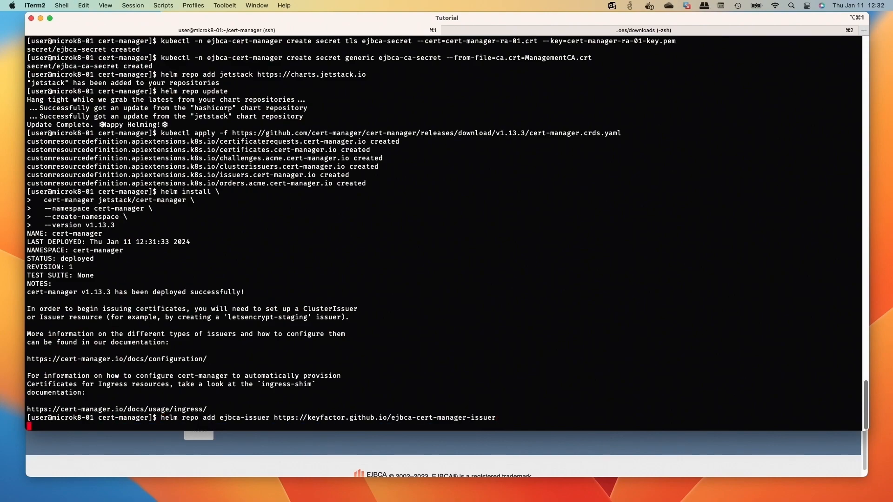
{"action": "key", "text": "Return"}
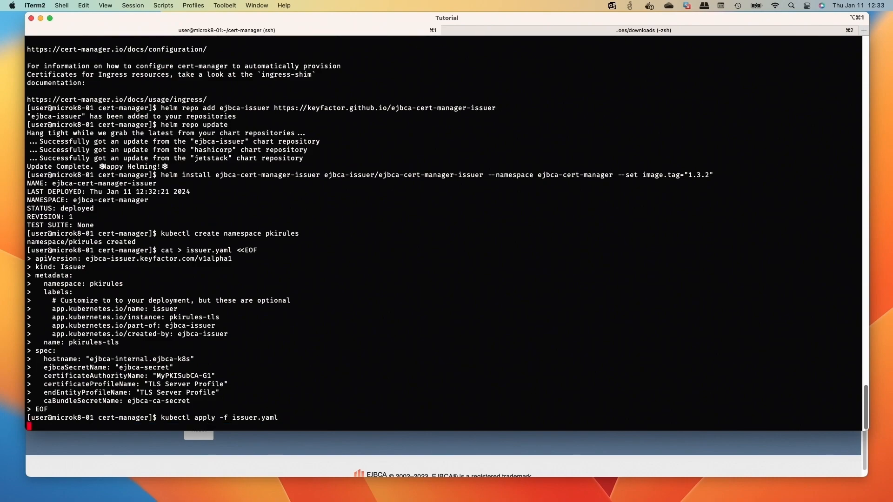
- Create the pkirules-tls Issuer from issuer.yaml and review its describe output for Ready status
{"action": "key", "text": "Return"}
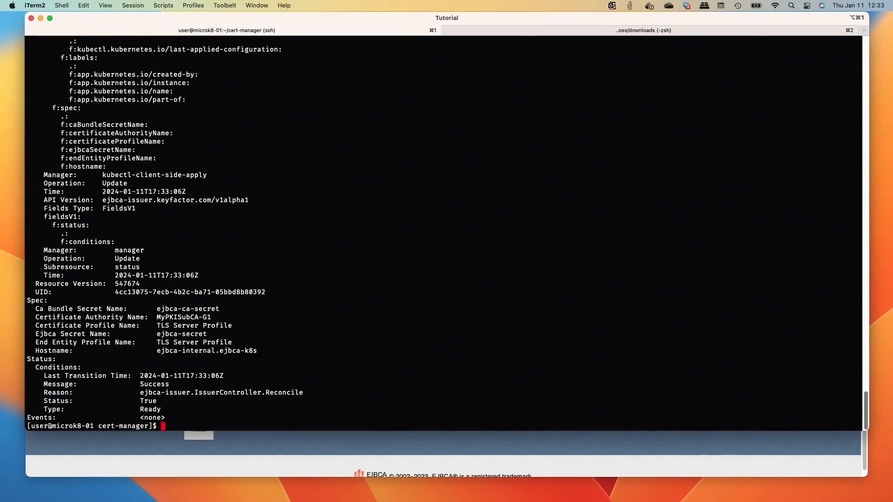
{"action": "scroll", "scroll_direction": "up", "scroll_amount": 3}
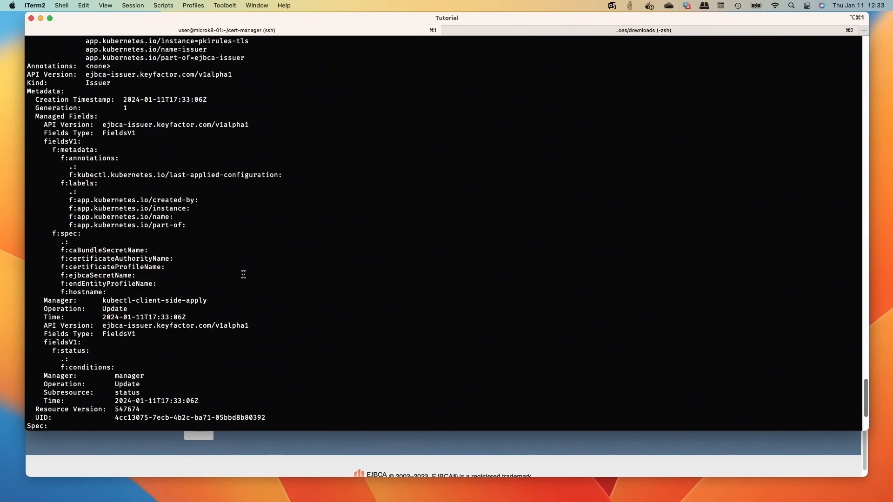
{"action": "scroll", "scroll_direction": "up", "scroll_amount": 3}
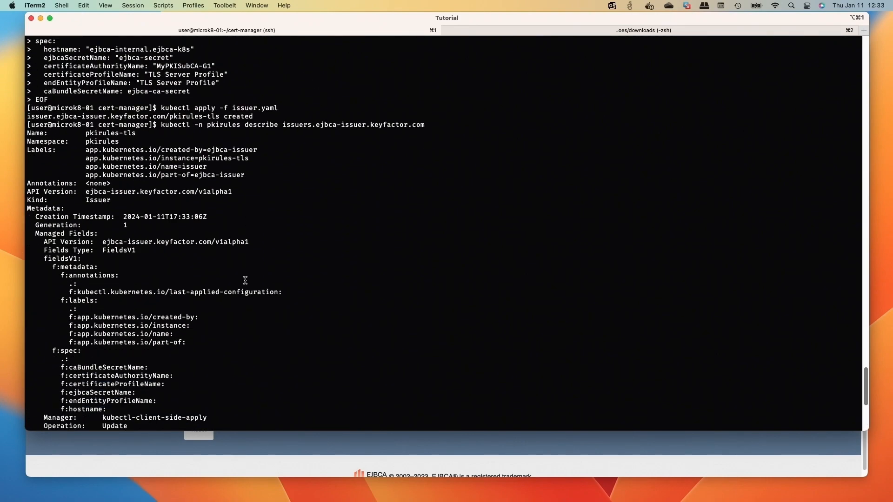
{"action": "scroll", "scroll_direction": "down", "scroll_amount": 3}
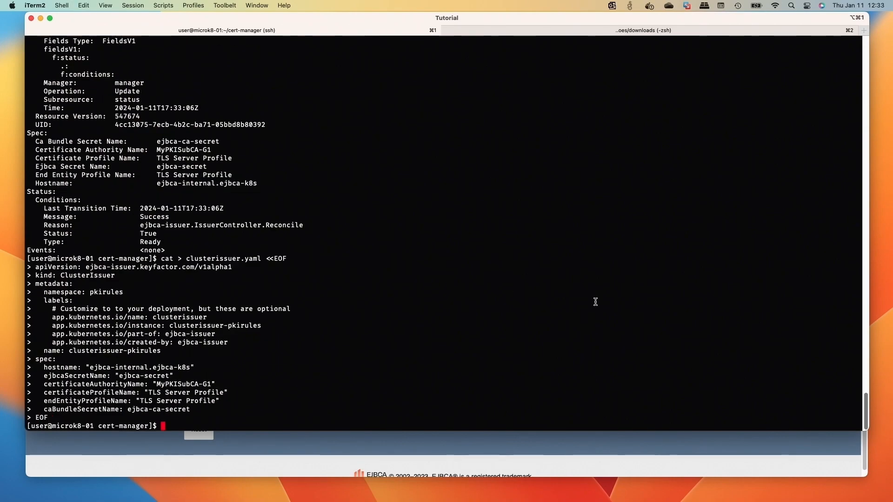
- Apply clusterissuer.yaml, generate a prime256v1 key, and submit the test-cm-01.pkirules CertificateRequest
{"action": "type", "text": "kubectl apply -f clusterissuer.yaml"}
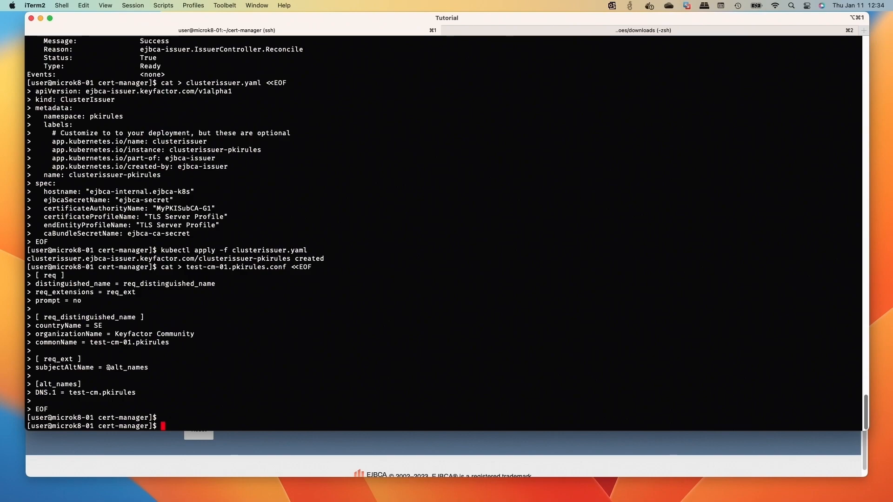
{"action": "mouse_move", "coordinate": [195, 325]}
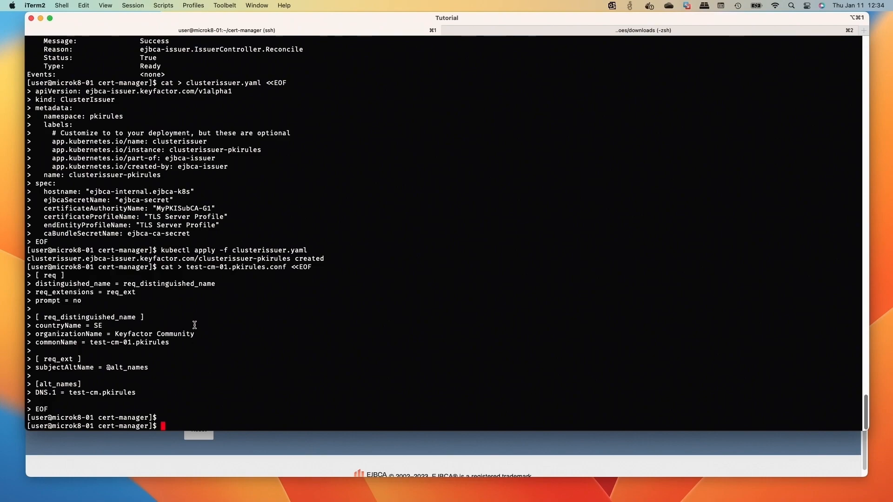
{"action": "type", "text": "openssl ecparam -name prime256v1 -genkey -noout -out test-cm-01.pkirules.key"}
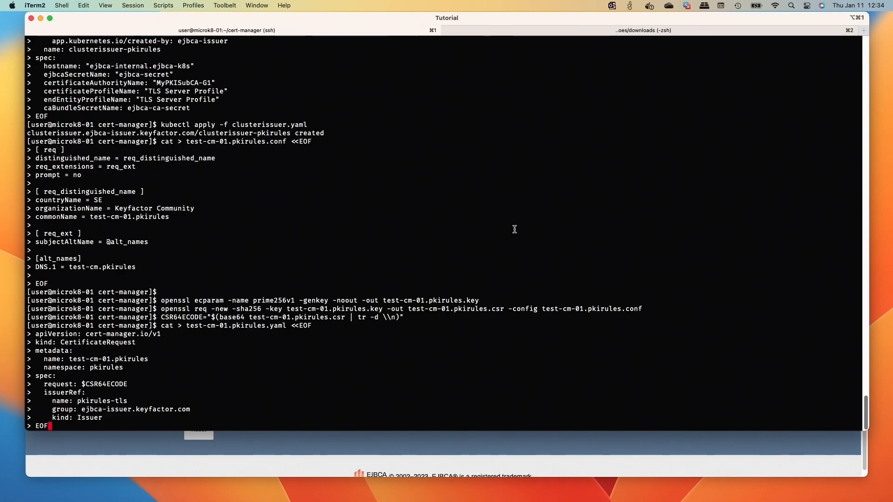
{"action": "key", "text": "Return"}
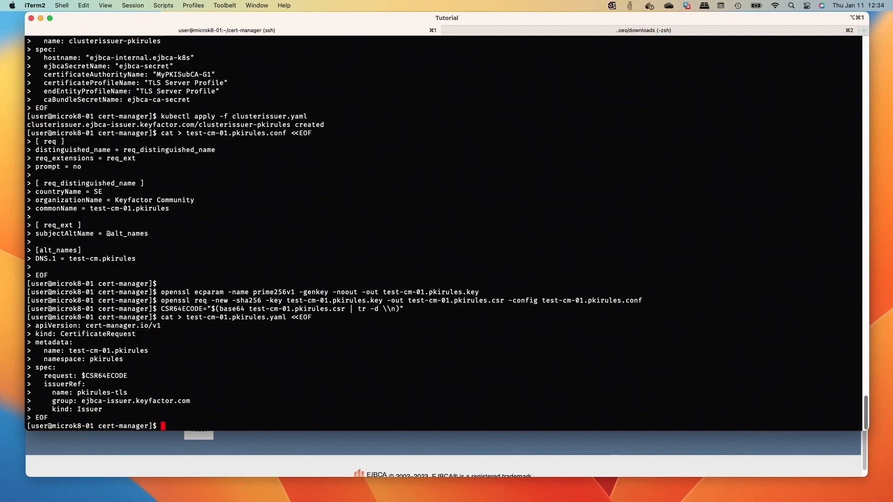
{"action": "key", "text": "Return"}
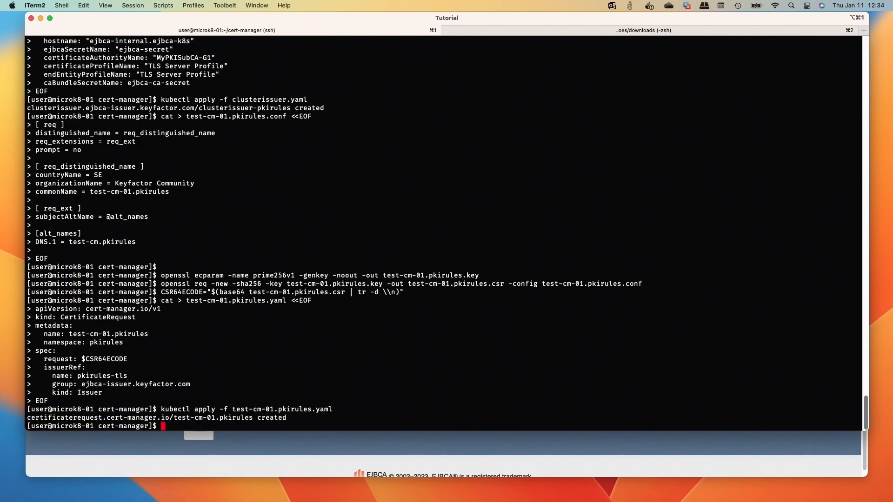
- List pkirules CertificateRequests and describe test-cm-01.pkirules to confirm it is approved
{"action": "type", "text": "kubectl -n pkirules get CertificateRequest"}
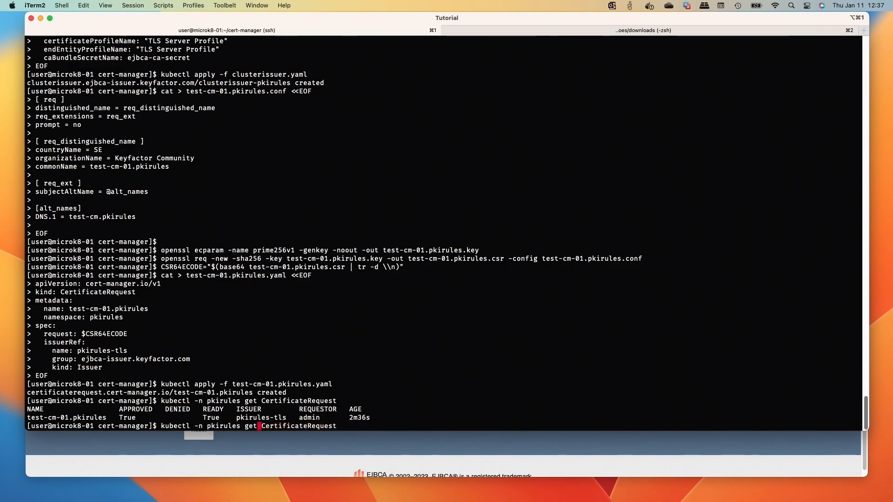
{"action": "type", "text": "desc"}
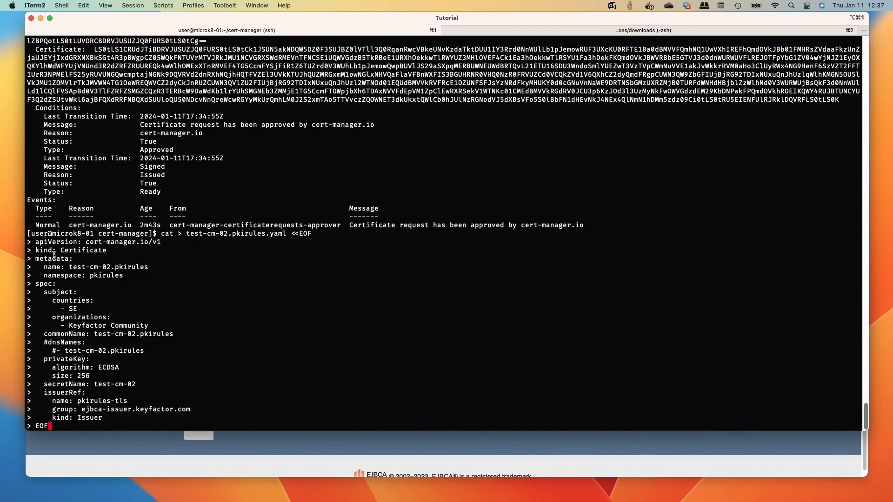
- Apply test-cm-02.pkirules.yaml and check its CertificateRequest and Certificate status
{"action": "double_click", "coordinate": [83, 250]}
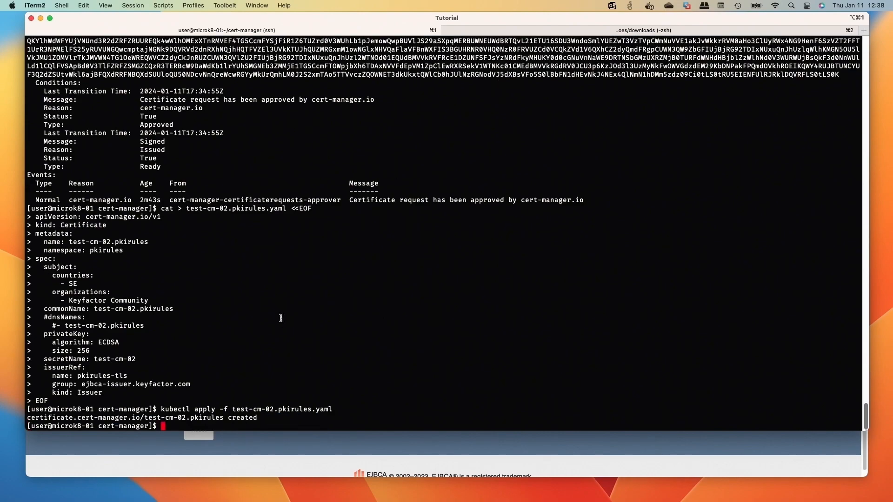
{"action": "key", "text": "Return"}
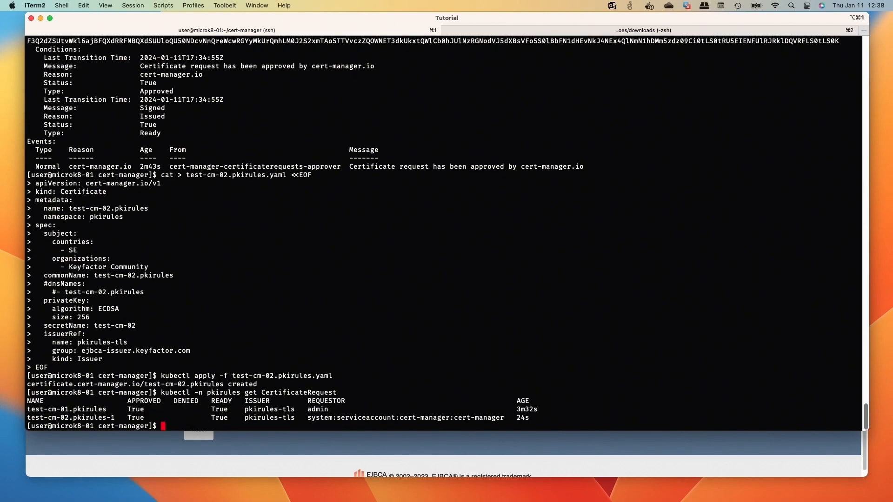
{"action": "type", "text": "kubectl -n pkirules get certificate"}
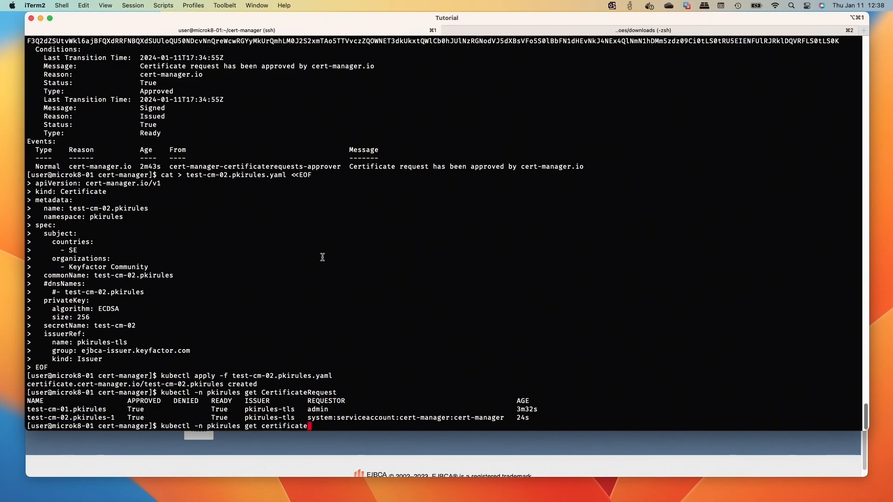
{"action": "key", "text": "Return"}
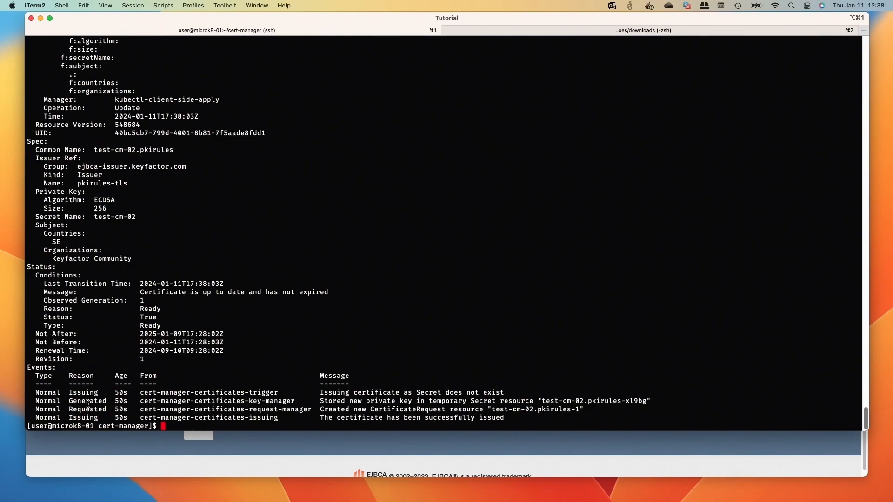
- List the pkirules secrets and inspect the test-cm-02 TLS secret
{"action": "type", "text": "kubectl -n pkirules get secrets"}
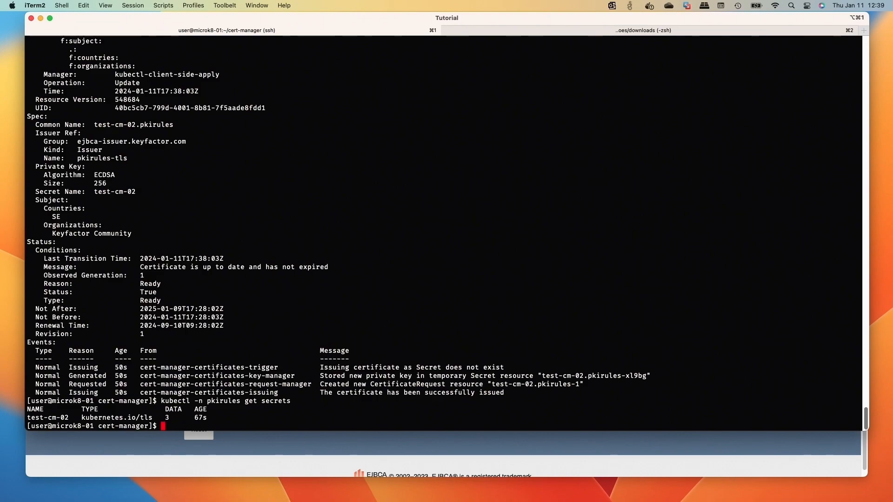
{"action": "type", "text": "kubectl -n pkirules describe secrets test-cm-02"}
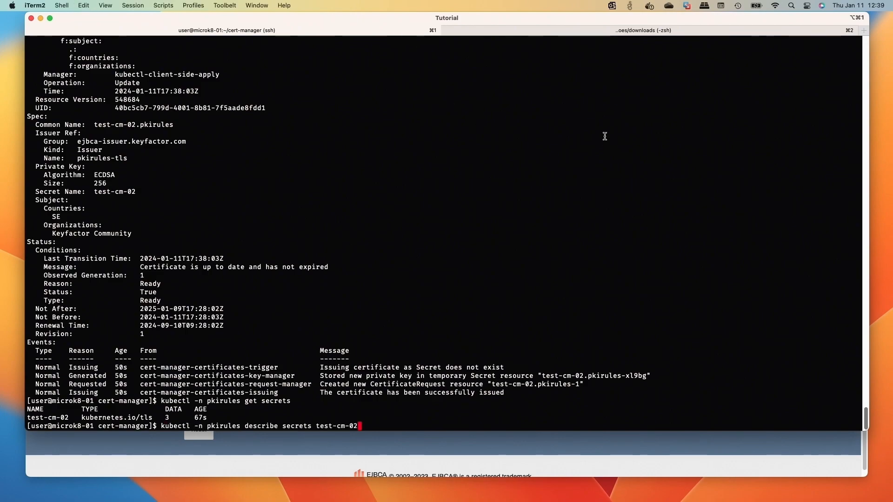
{"action": "key", "text": "Return"}
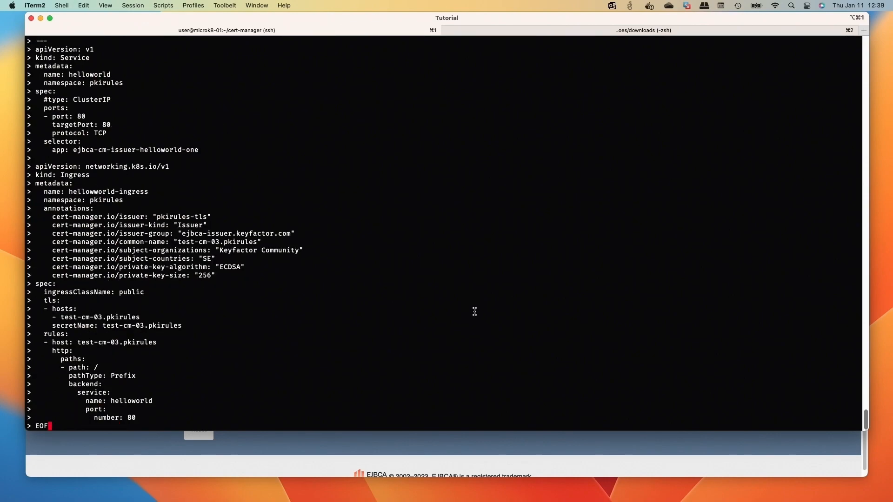
- Write ejbca-cm-issuer-hello-world.yaml and apply it to deploy the app with its TLS ingress
{"action": "scroll", "scroll_direction": "up", "scroll_amount": 3}
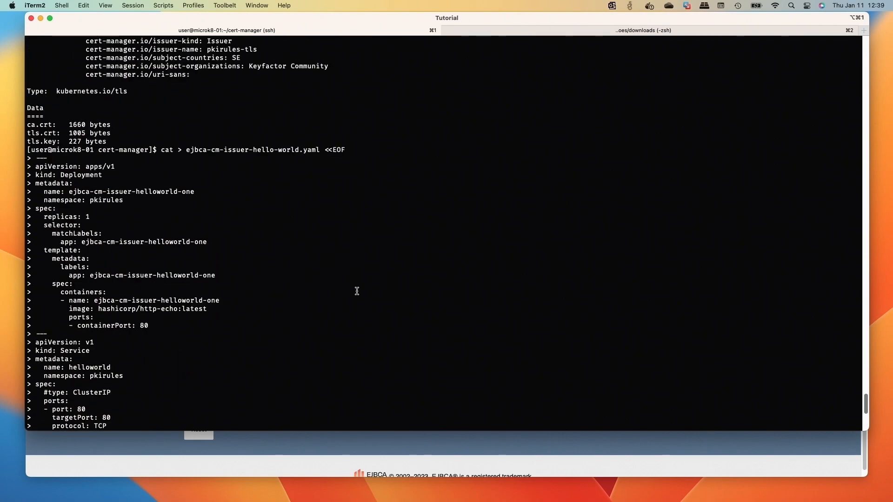
{"action": "scroll", "scroll_direction": "down", "scroll_amount": 3}
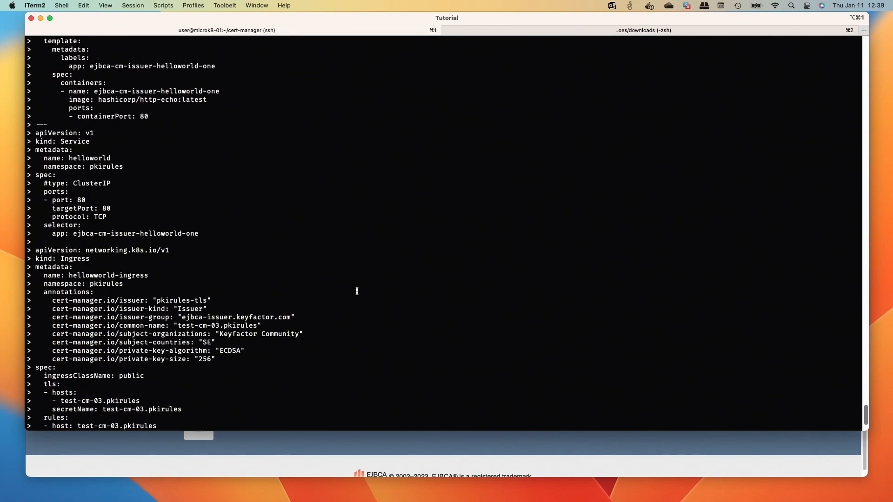
{"action": "scroll", "scroll_direction": "down", "scroll_amount": 3}
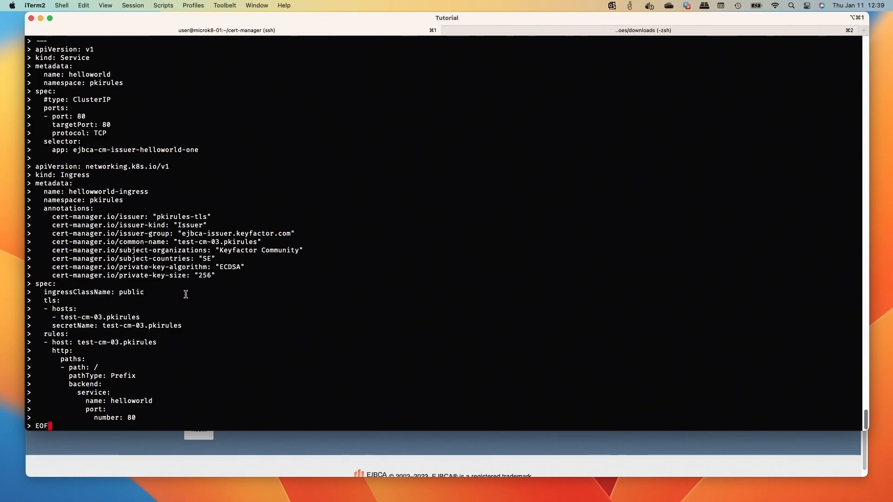
{"action": "key", "text": "Return"}
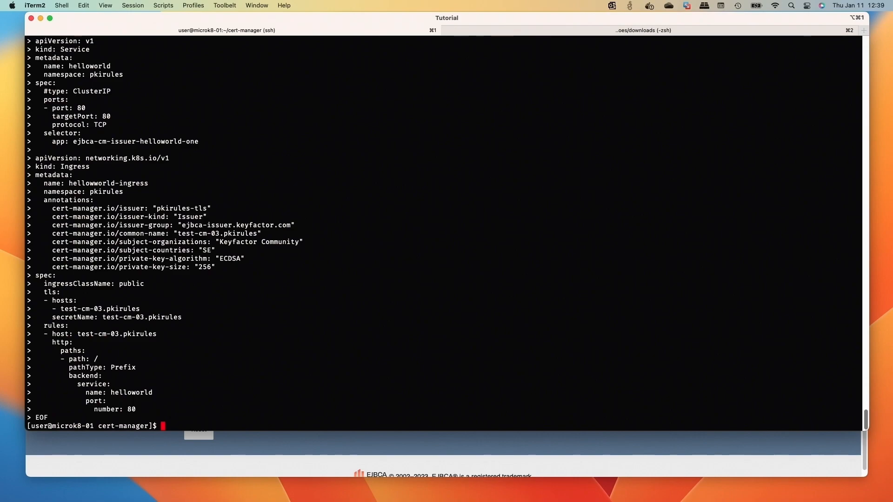
{"action": "type", "text": "kubectl apply -f ejbca-cm-issuer-hello-world.yaml"}
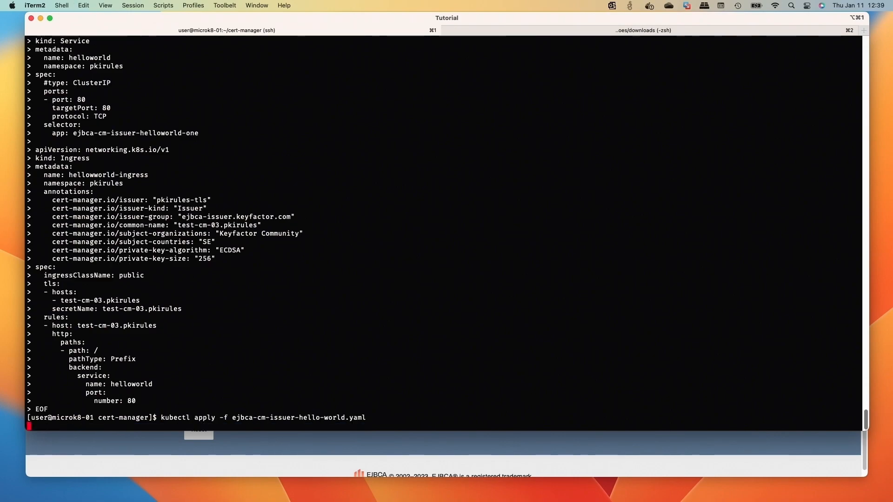
{"action": "key", "text": "Return"}
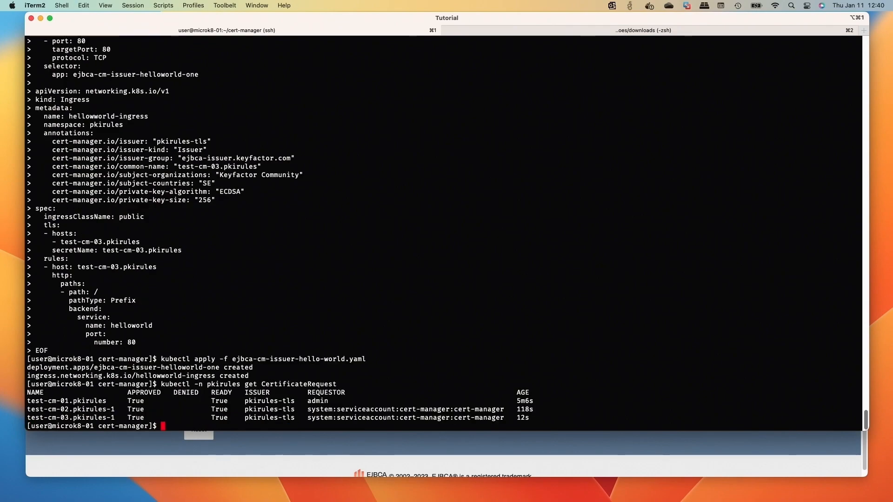
{"action": "mouse_move", "coordinate": [442, 247]}
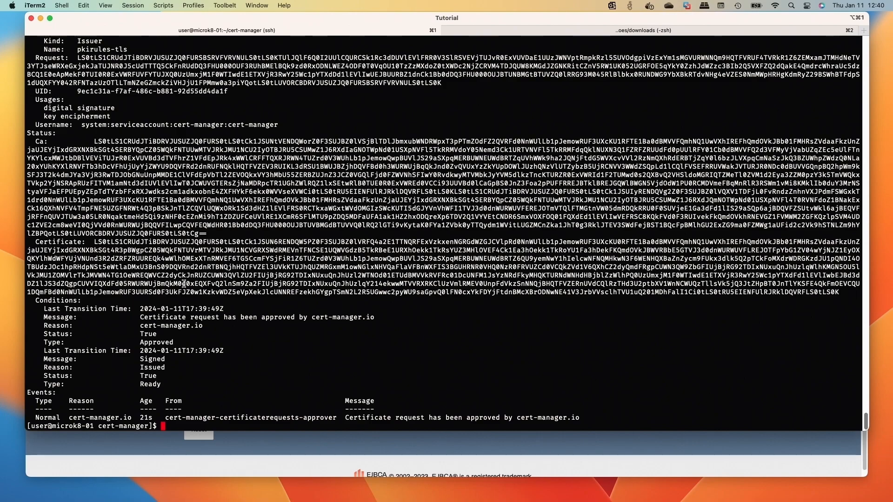
- List the pkirules certificates and secrets to confirm test-cm-02 and test-cm-03 are Ready
{"action": "type", "text": "kubectl -n pkirules get certificate"}
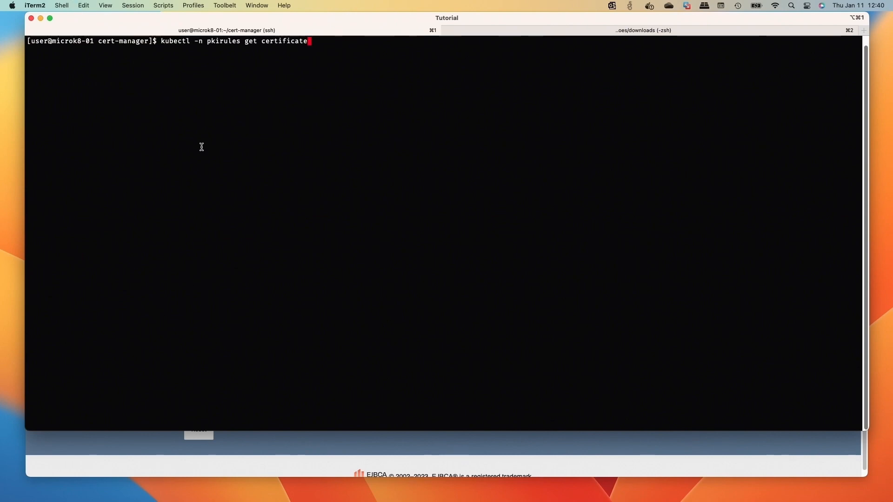
{"action": "key", "text": "Return"}
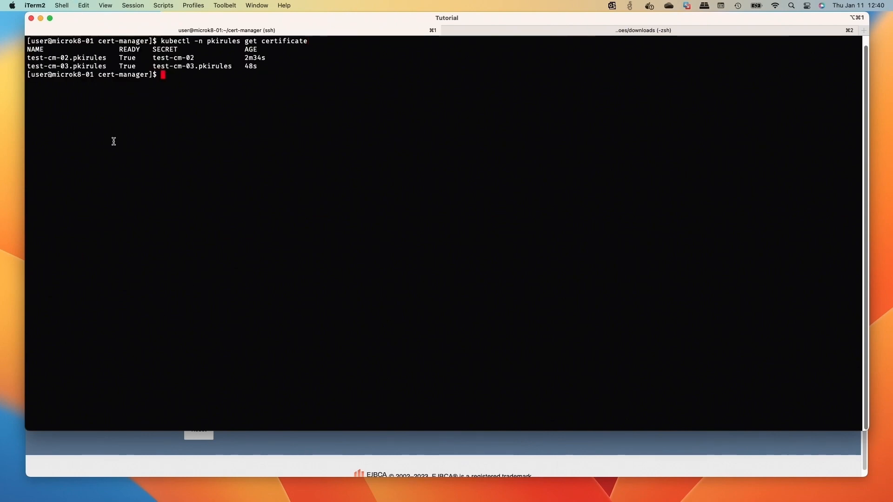
{"action": "type", "text": "kubectl -n pkirules get secrets"}
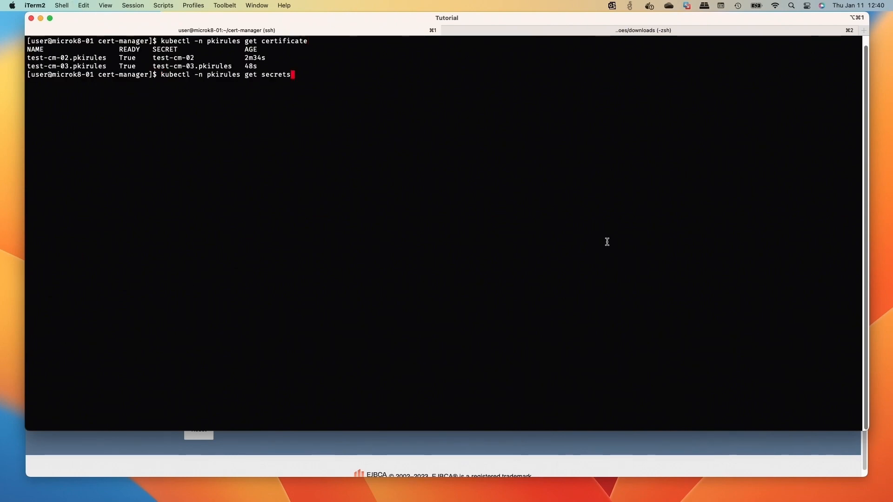
{"action": "key", "text": "Return"}
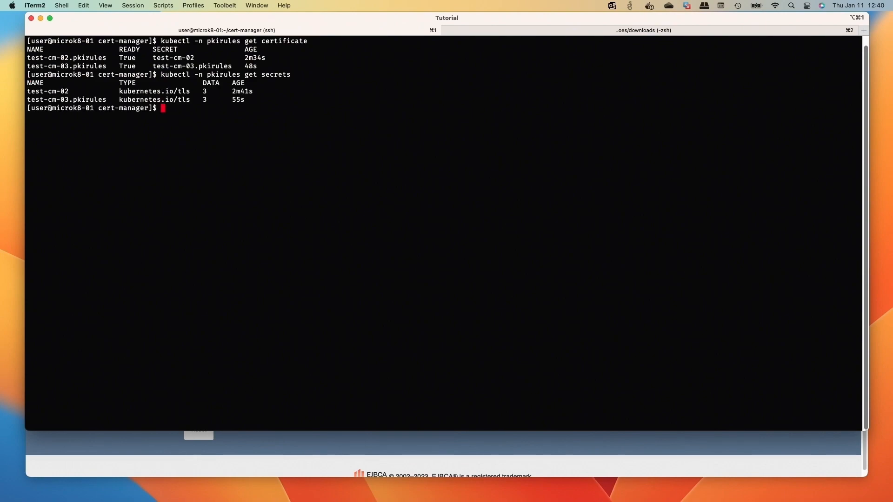